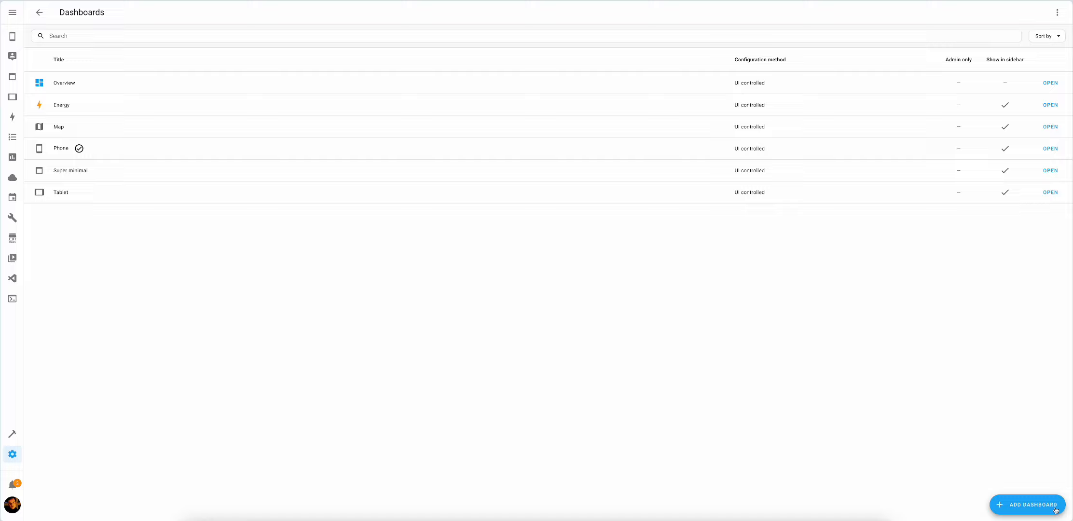
Step: Create a new dashboard titled ChatGPT, shown in the sidebar
left_click(1028, 505)
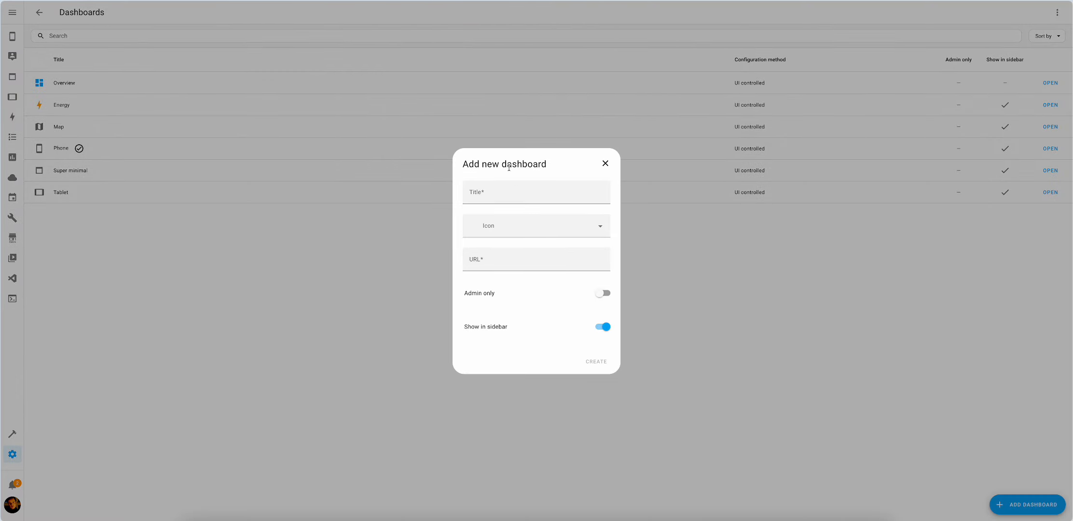
type("Chat")
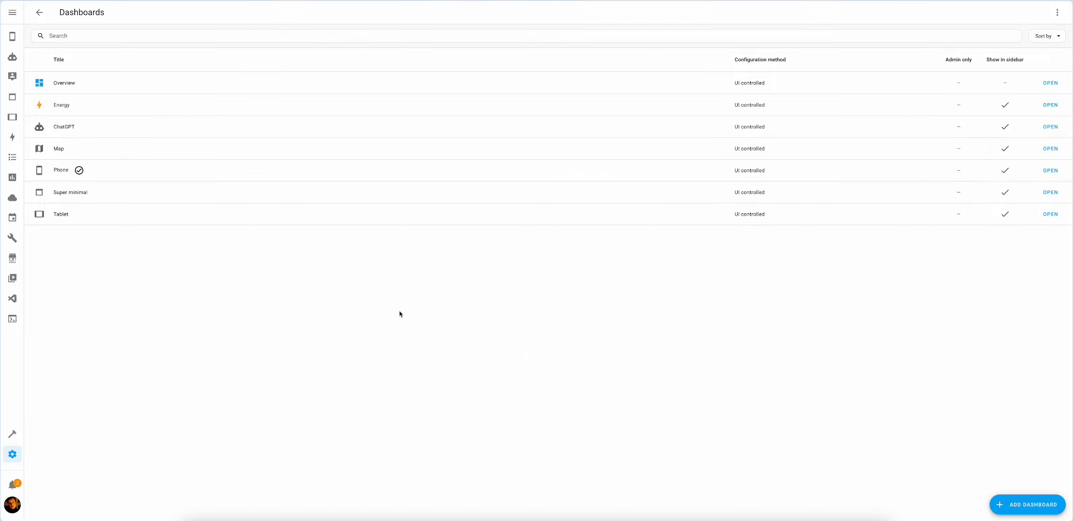
mouse_move(13, 56)
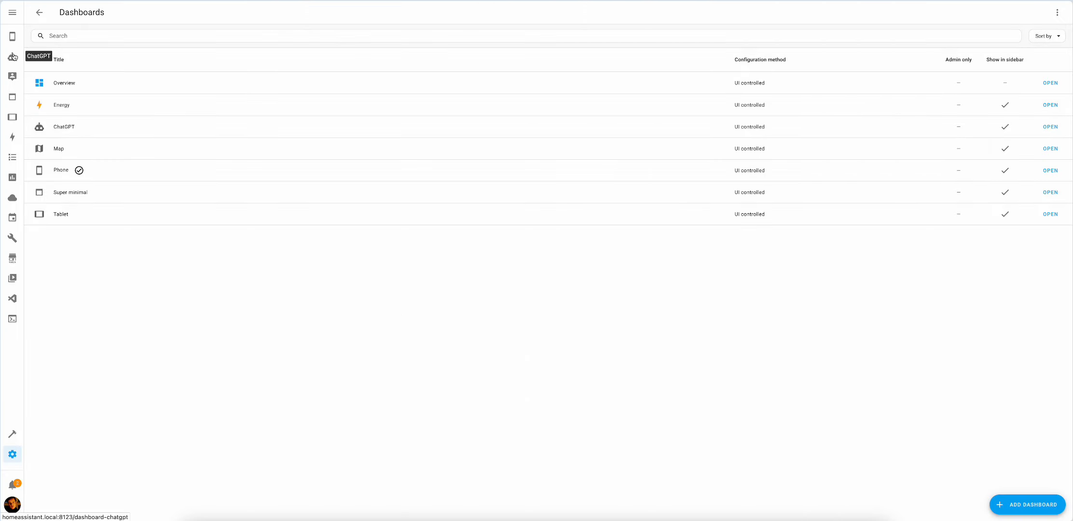
Step: Add a Mushroom title card reading 'Hello, {{ user }} !' and a Weather Forecast card
left_click(1050, 127)
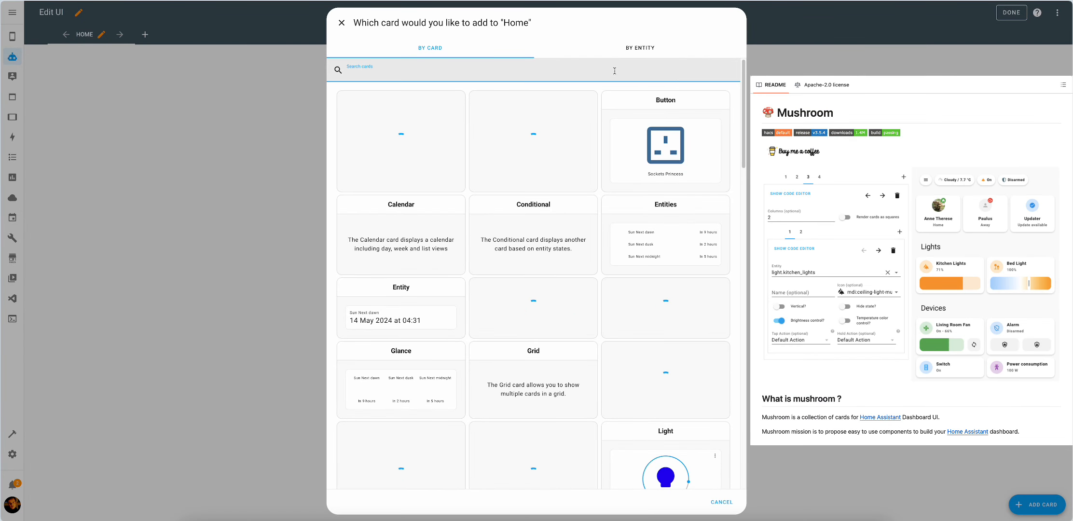
type("mushr")
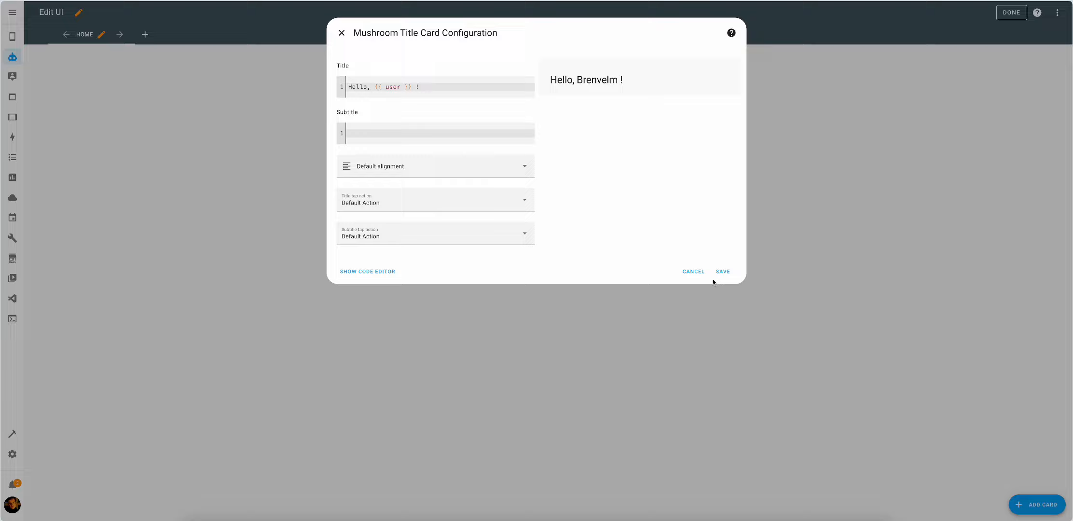
left_click(721, 271)
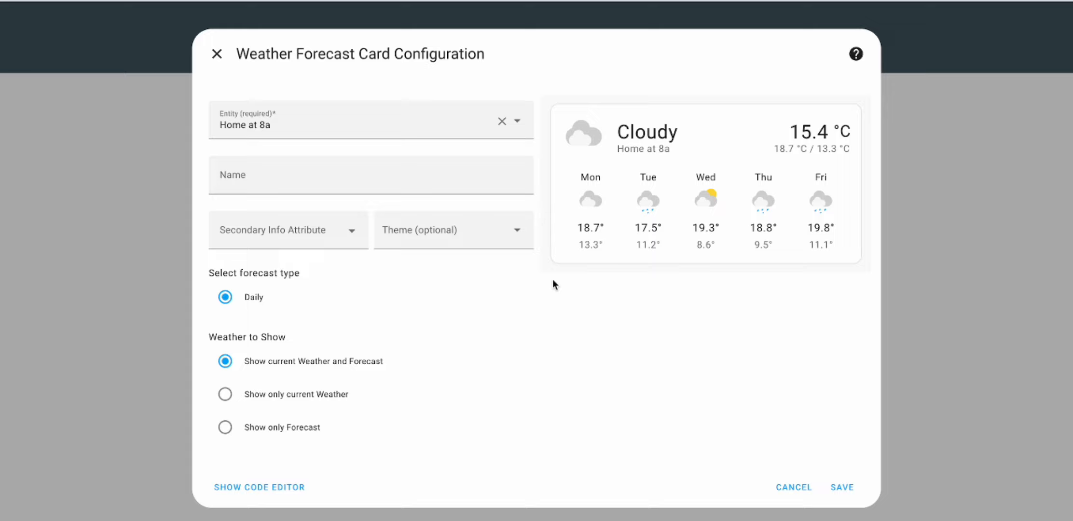
left_click(841, 487)
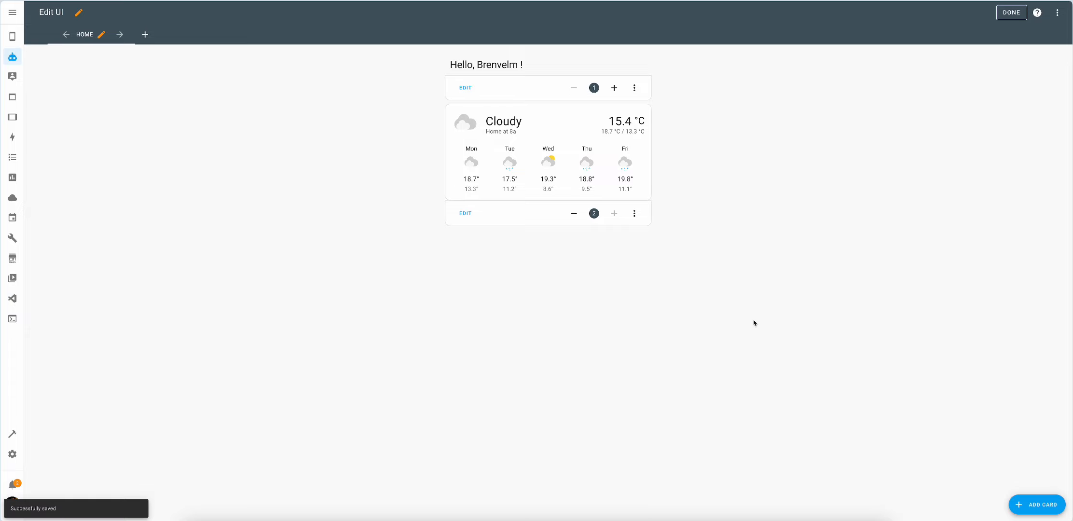
mouse_move(794, 289)
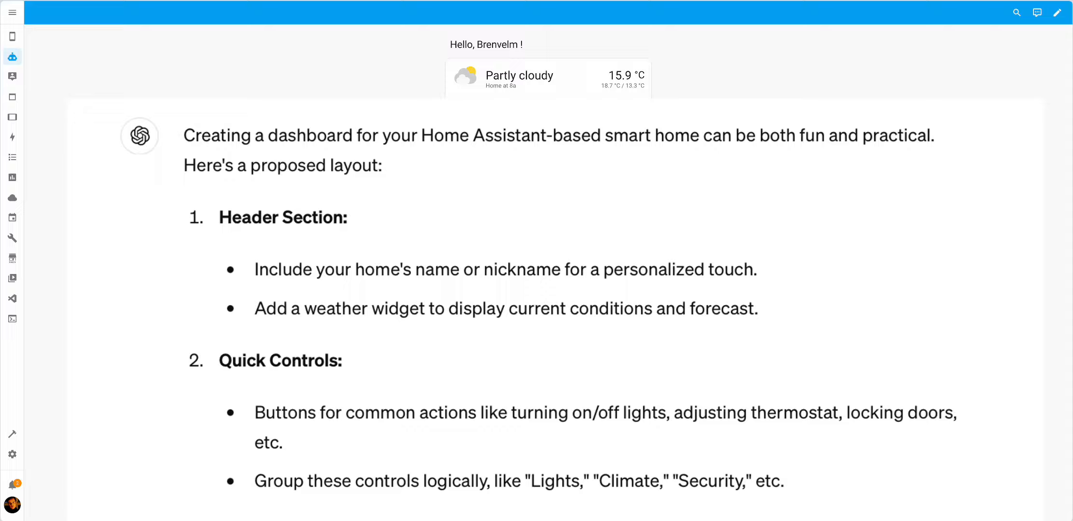
left_click(547, 76)
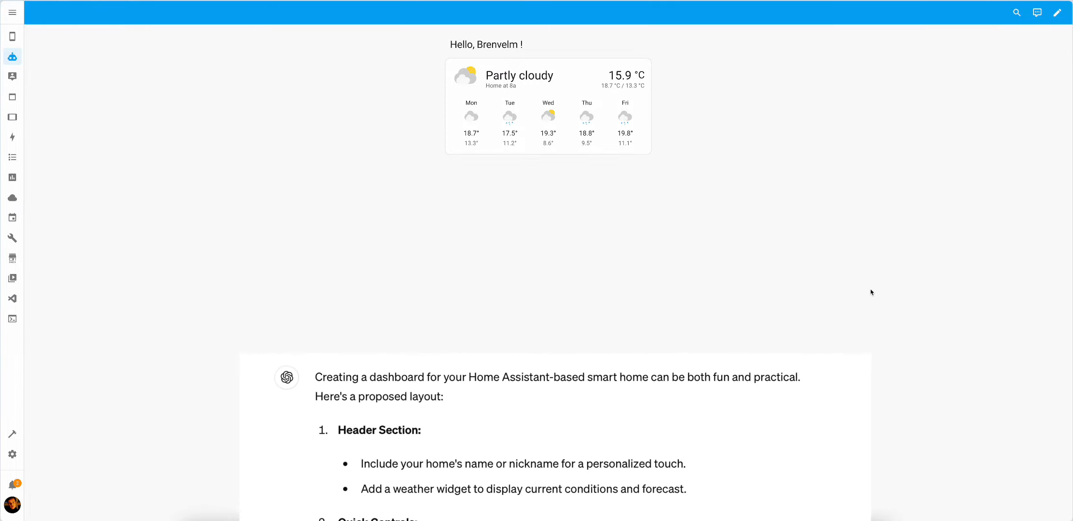
left_click(1057, 13)
type("ki")
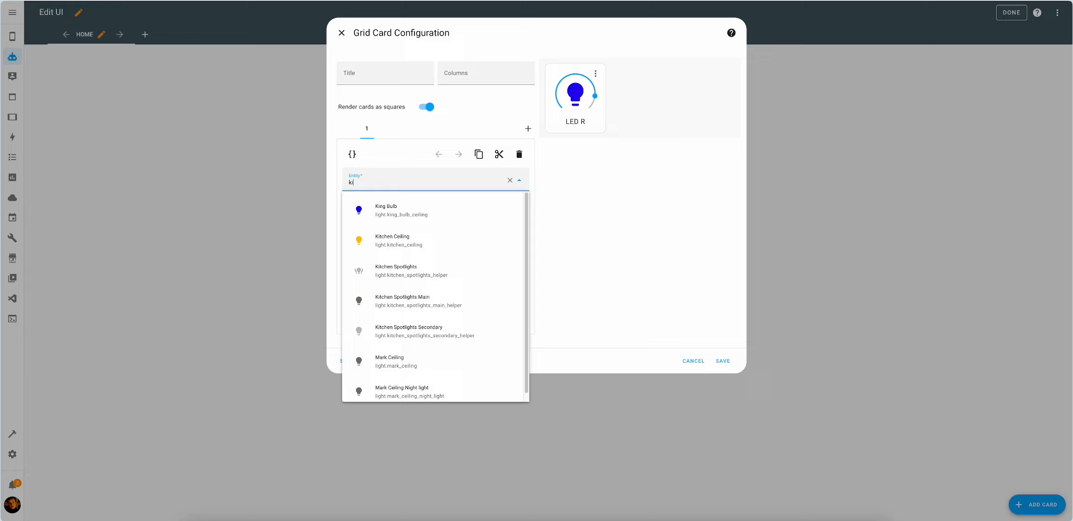
Step: Build a grid of Mushroom light tiles, starting with King Bulb, and save it
left_click(385, 210)
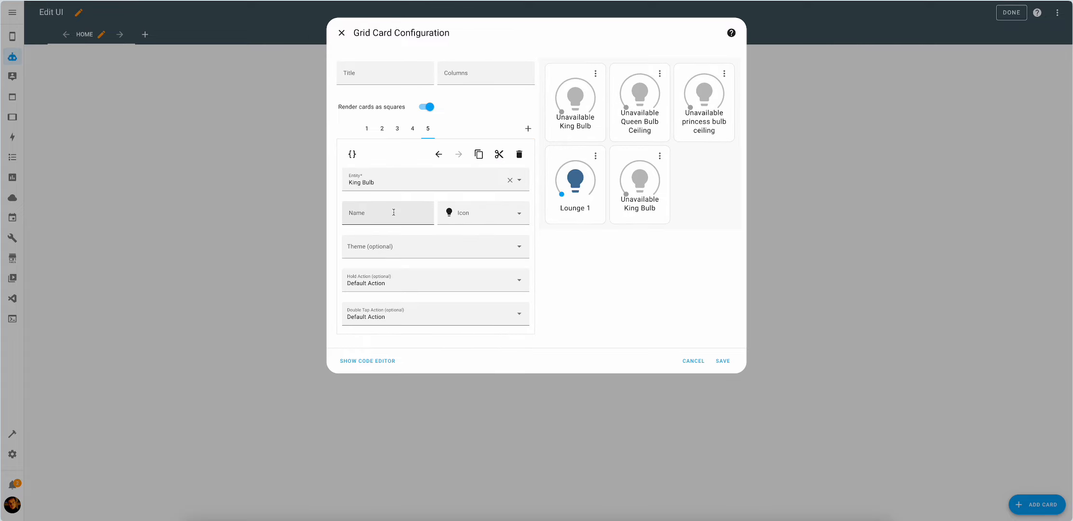
left_click(528, 129)
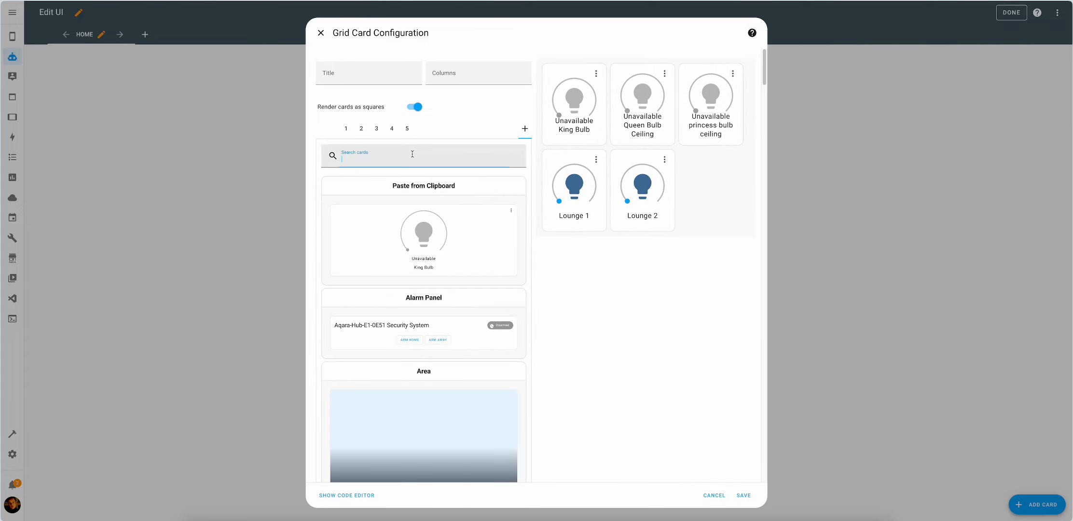
left_click(743, 495)
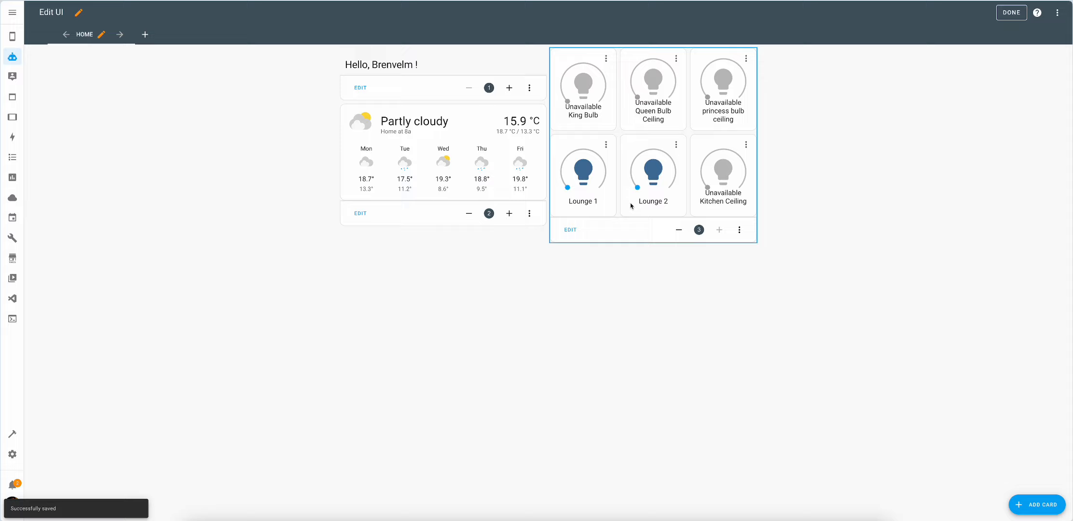
mouse_move(639, 271)
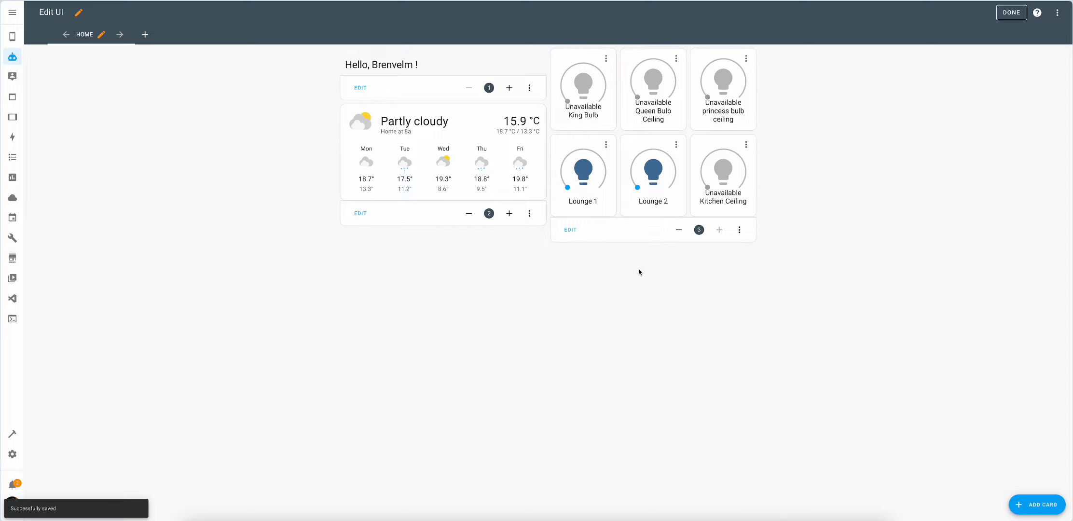
Step: Add a Thermostat card for the Nest Thermo entity
left_click(1036, 504)
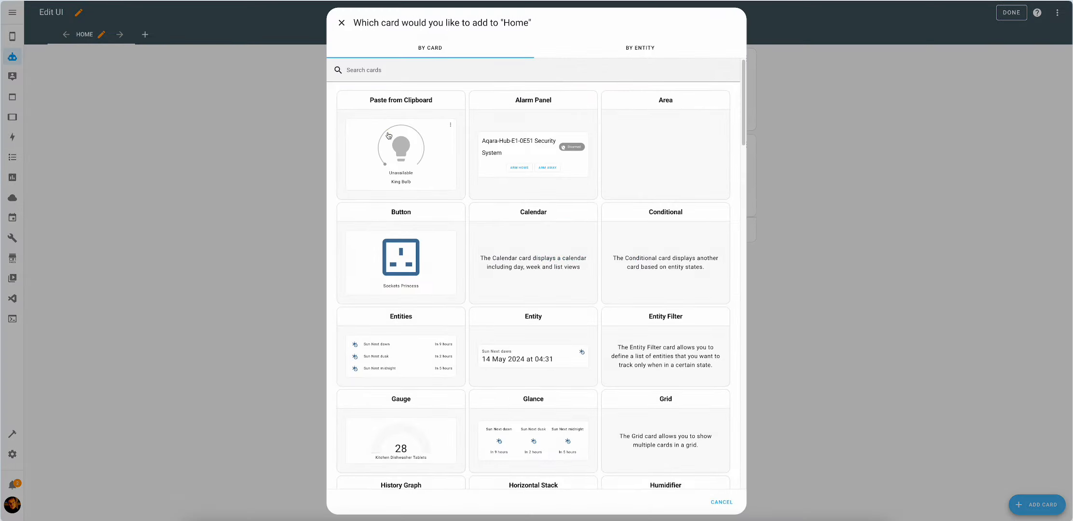
left_click(534, 69)
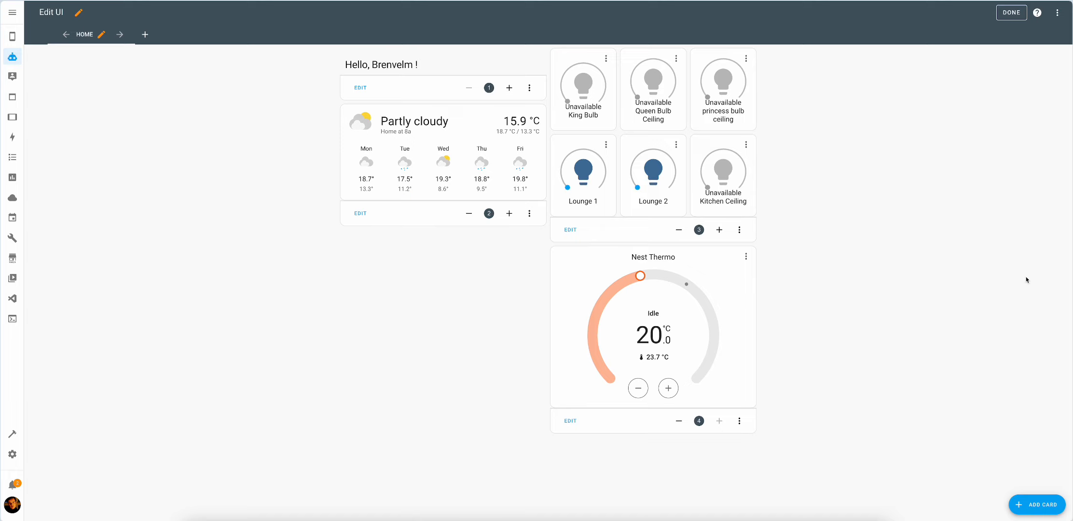
mouse_move(1034, 454)
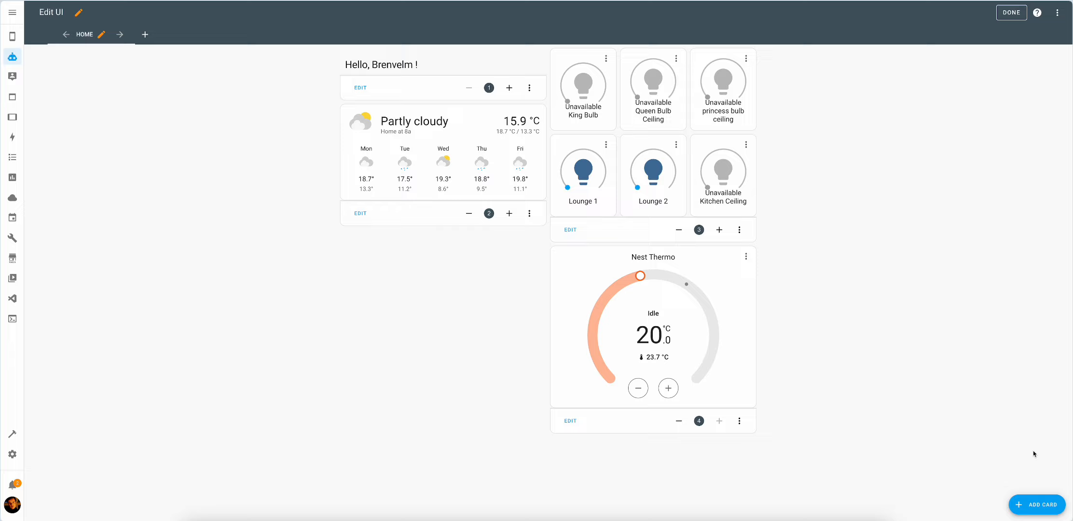
mouse_move(1037, 505)
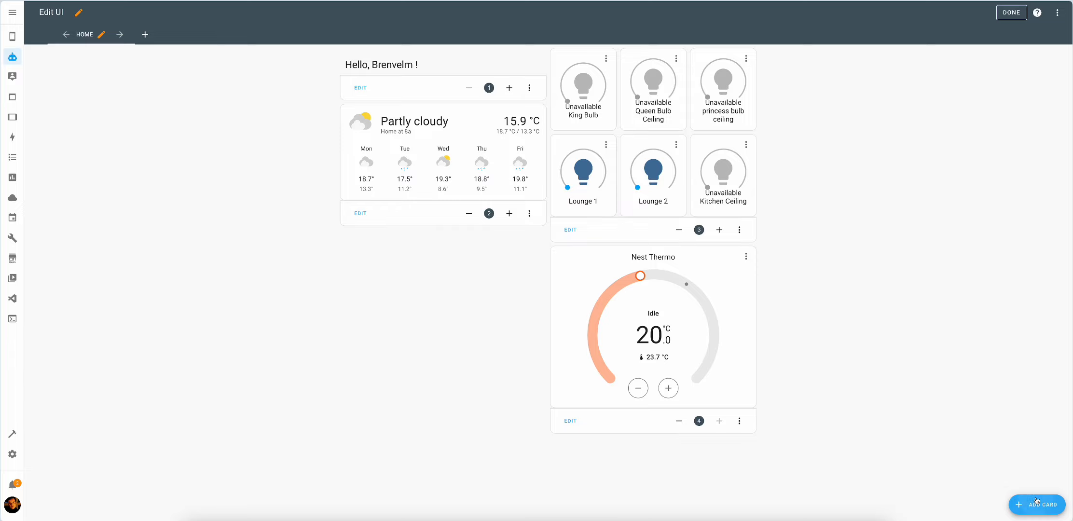
Step: Add a two-column, non-square grid with Doors and Windows tiles
left_click(1036, 505)
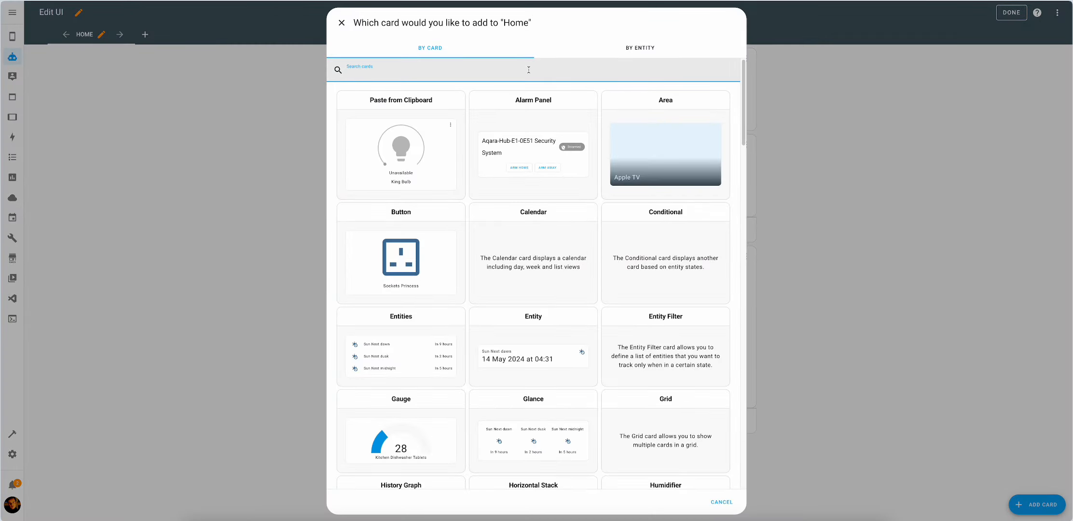
left_click(665, 432)
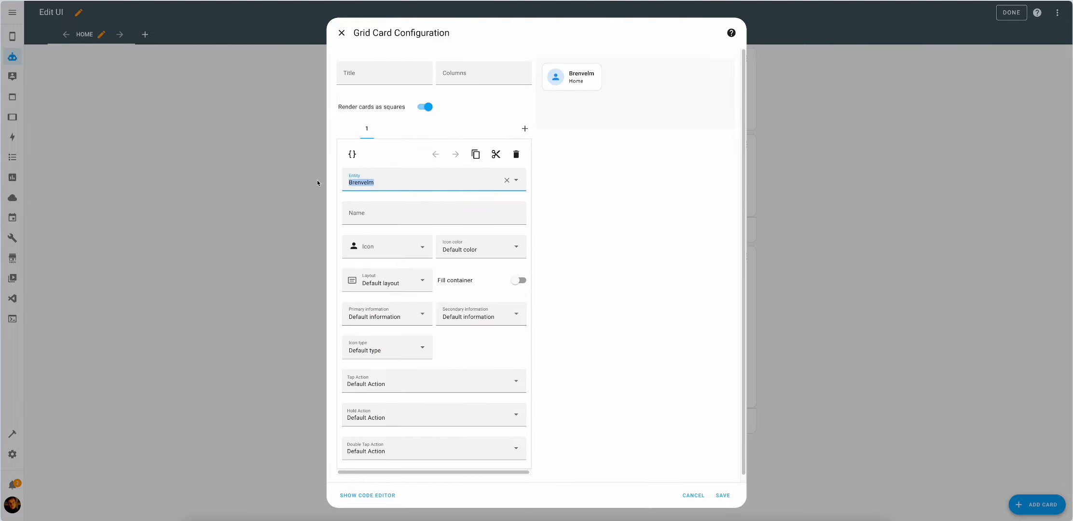
type("Doors")
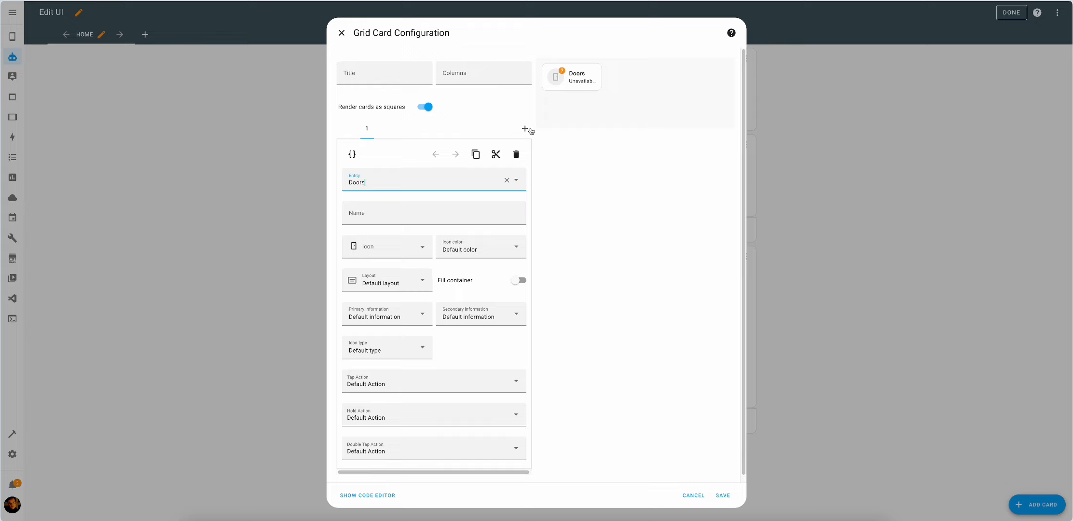
left_click(524, 127)
type("2")
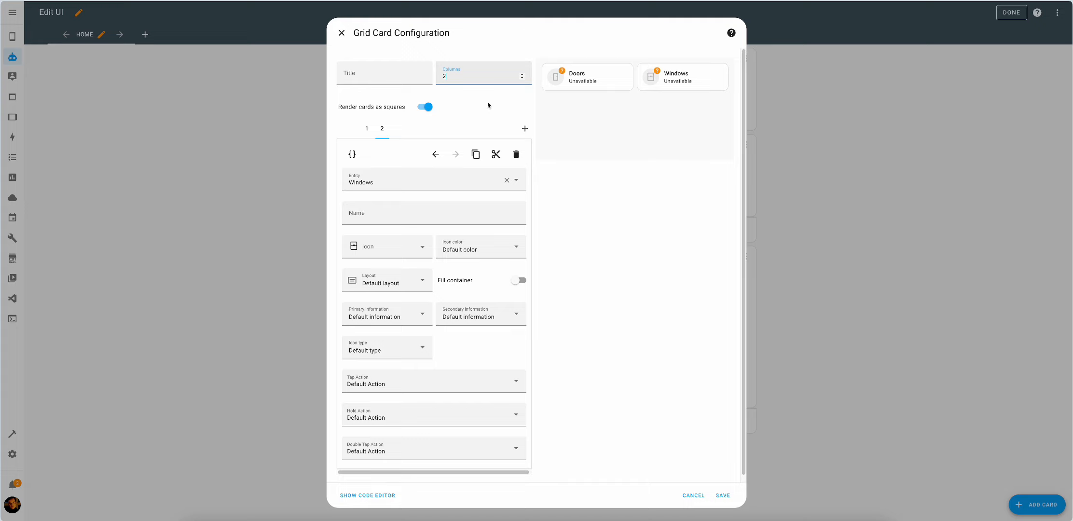
left_click(425, 107)
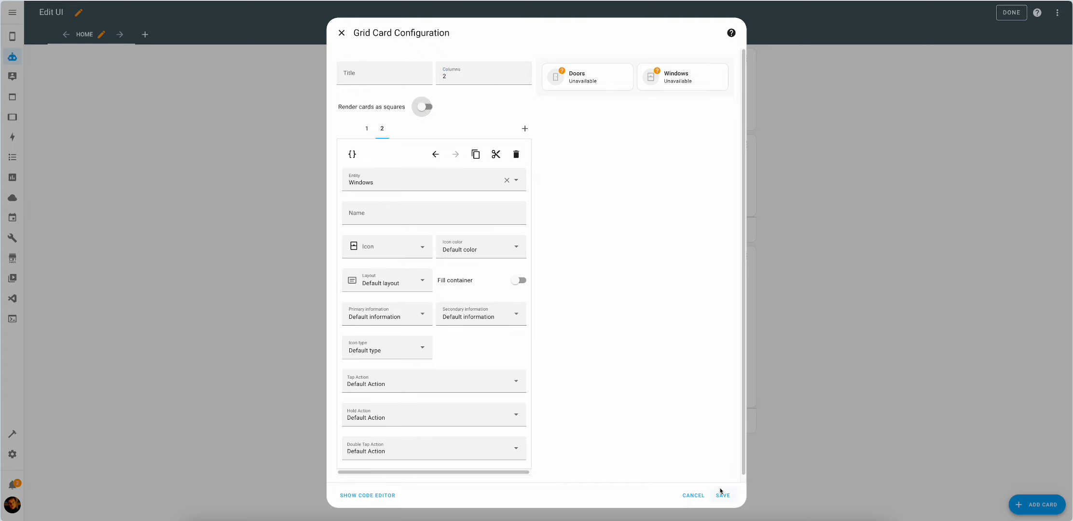
left_click(721, 495)
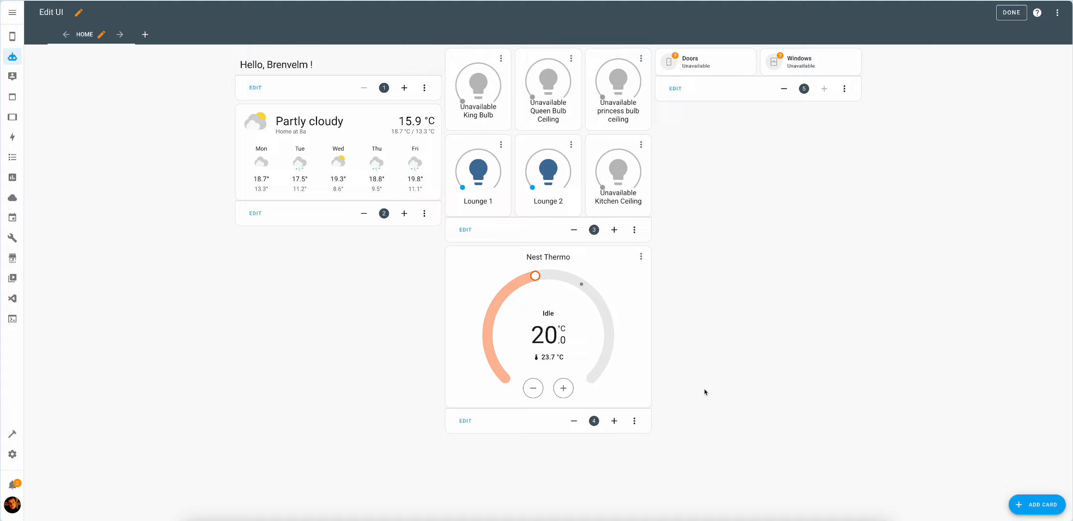
mouse_move(1019, 464)
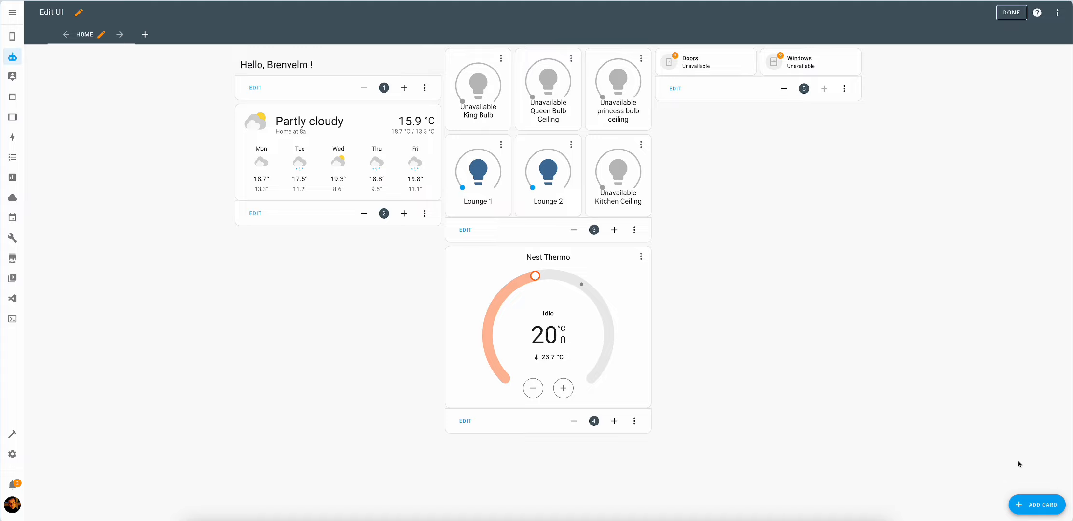
Step: Build a Grid card of area cards for rooms like King room and Lounge
left_click(1037, 504)
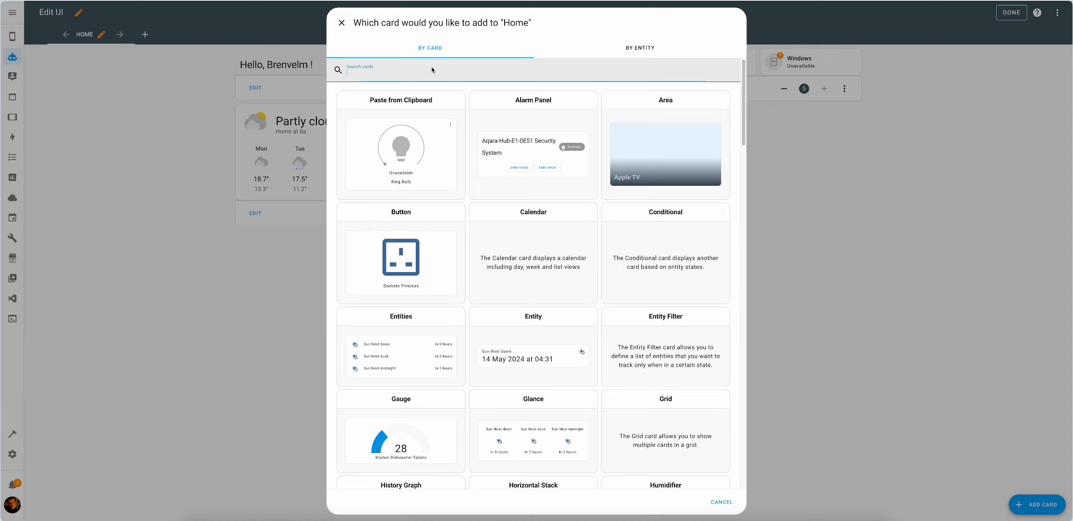
left_click(663, 431)
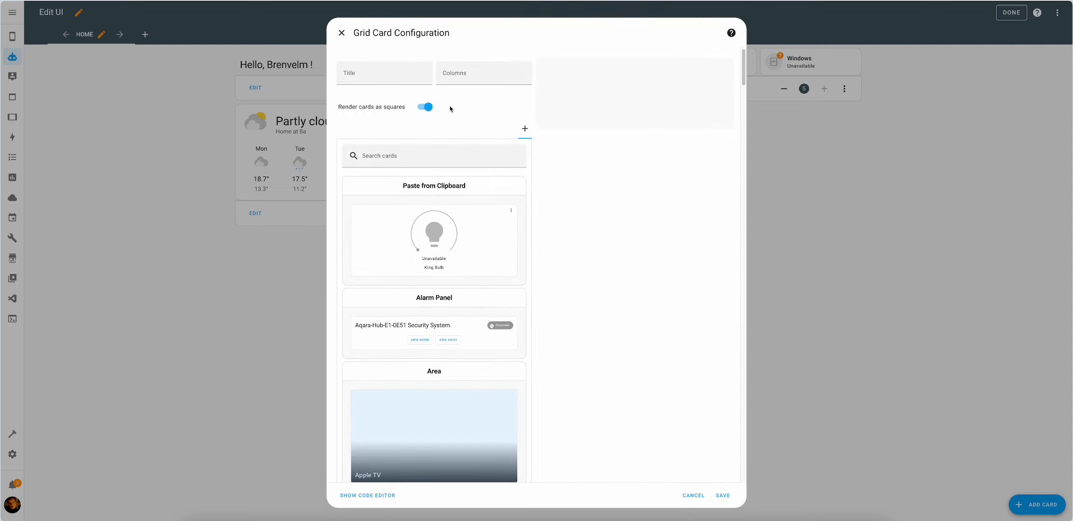
mouse_move(479, 346)
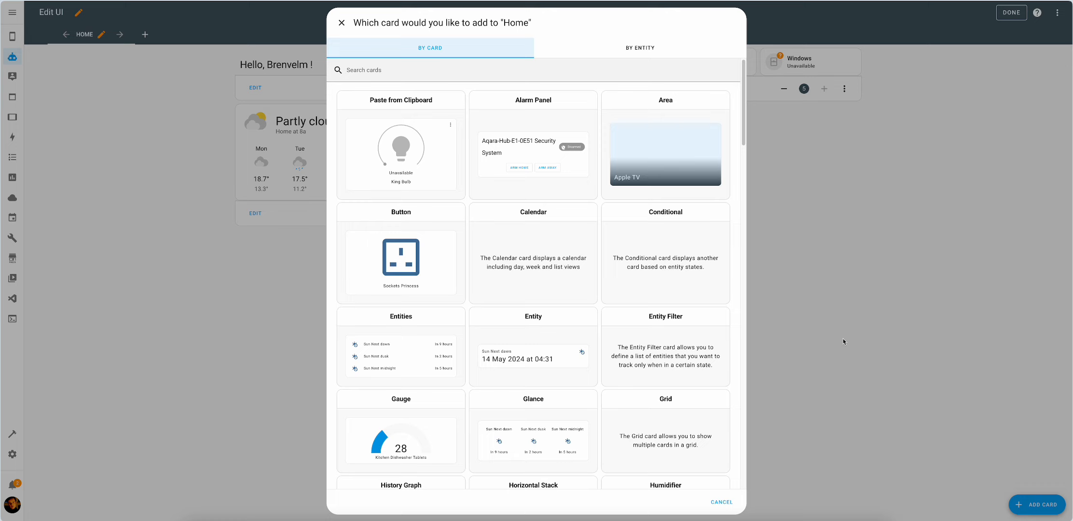
type("grid")
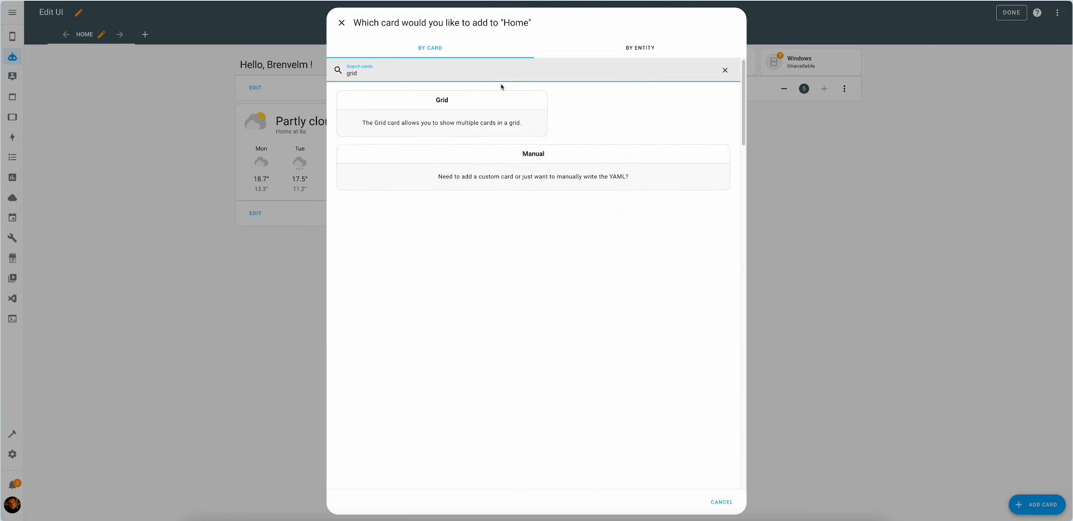
left_click(441, 113)
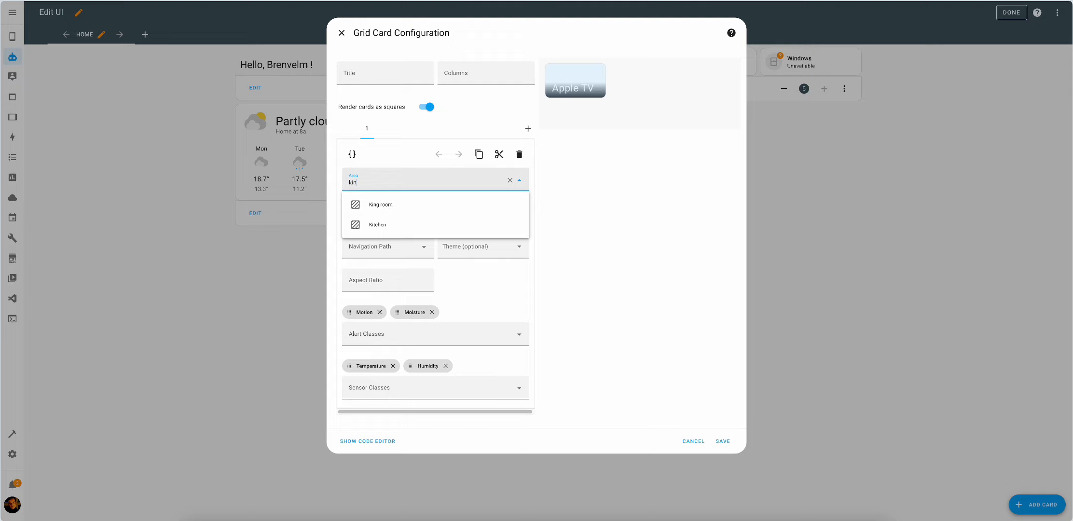
left_click(380, 205)
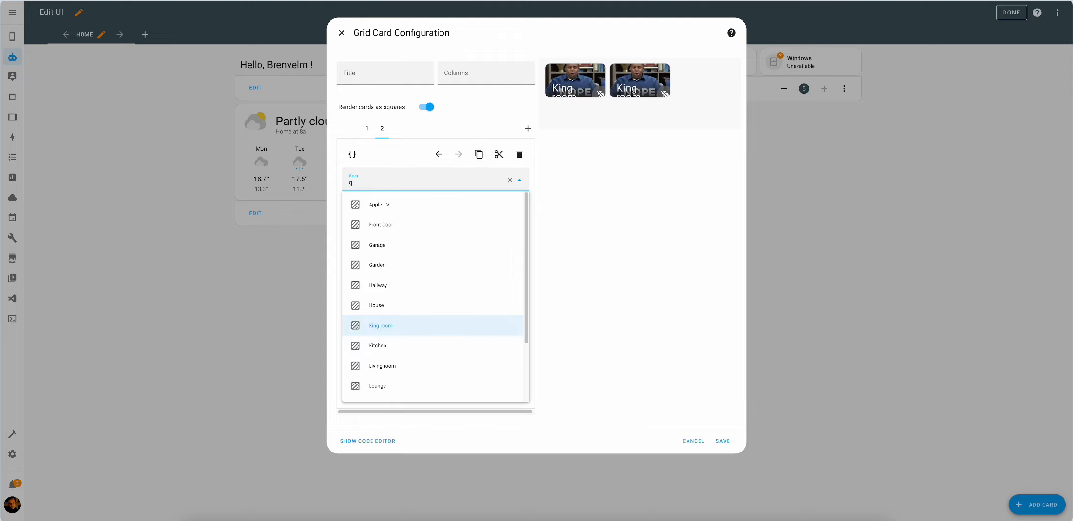
type("profe")
type("lounge")
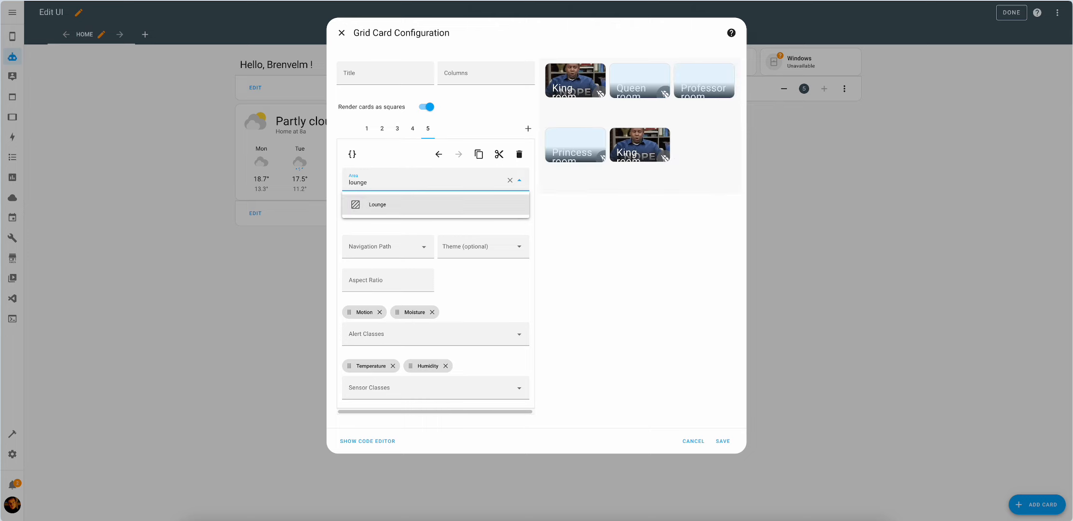
left_click(377, 205)
type("2")
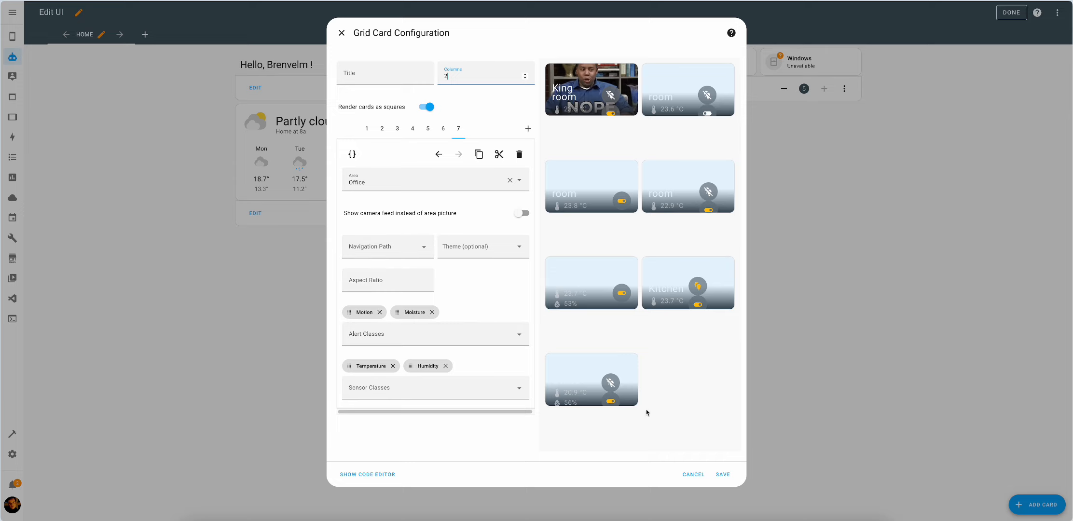
left_click(722, 474)
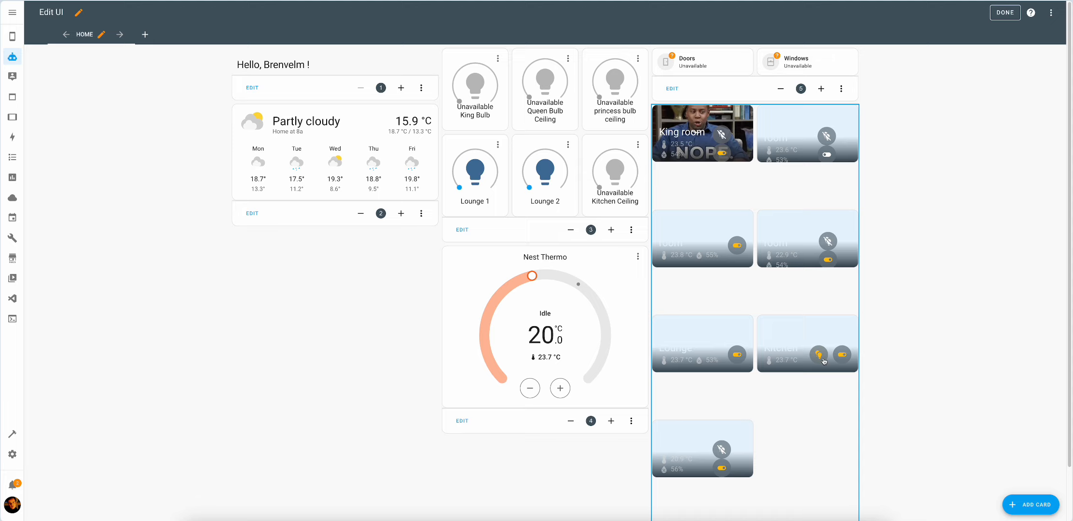
mouse_move(832, 378)
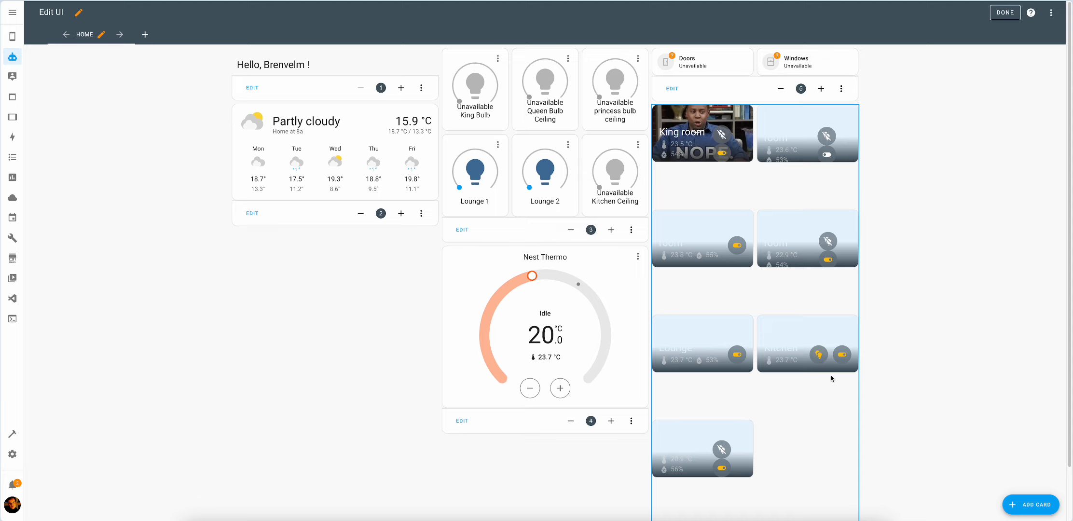
Step: Turn off 'Render cards as squares' on the room grid
left_click(1004, 13)
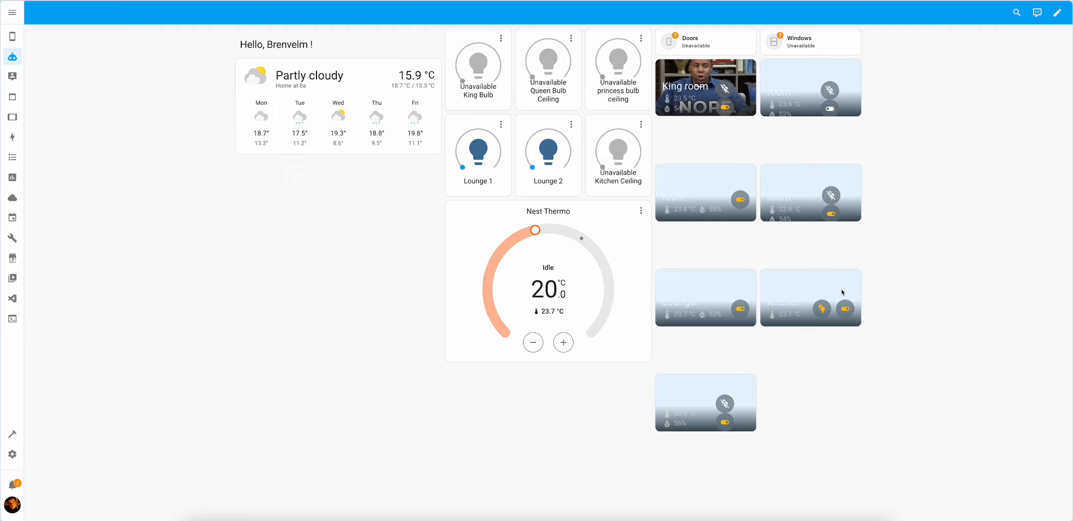
left_click(1057, 13)
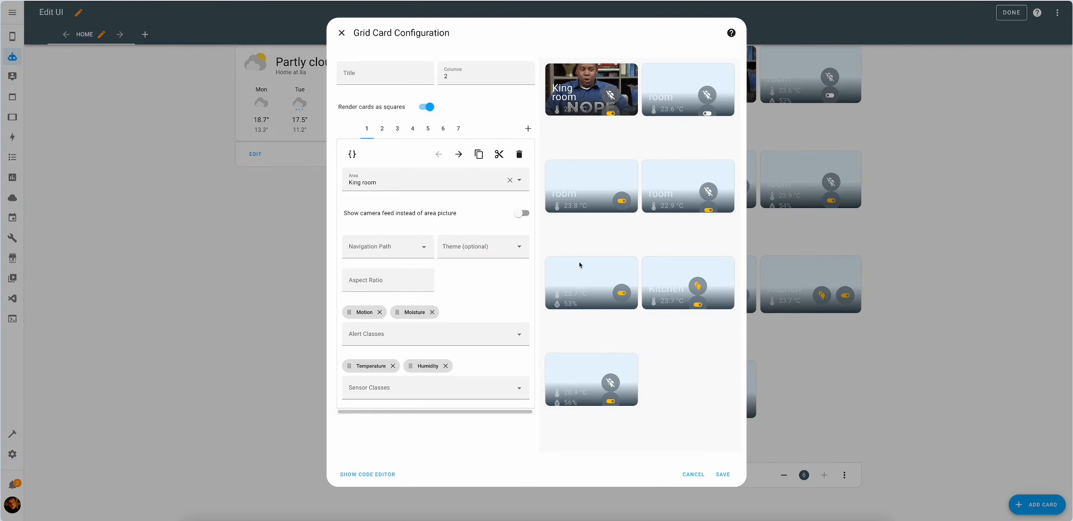
left_click(425, 107)
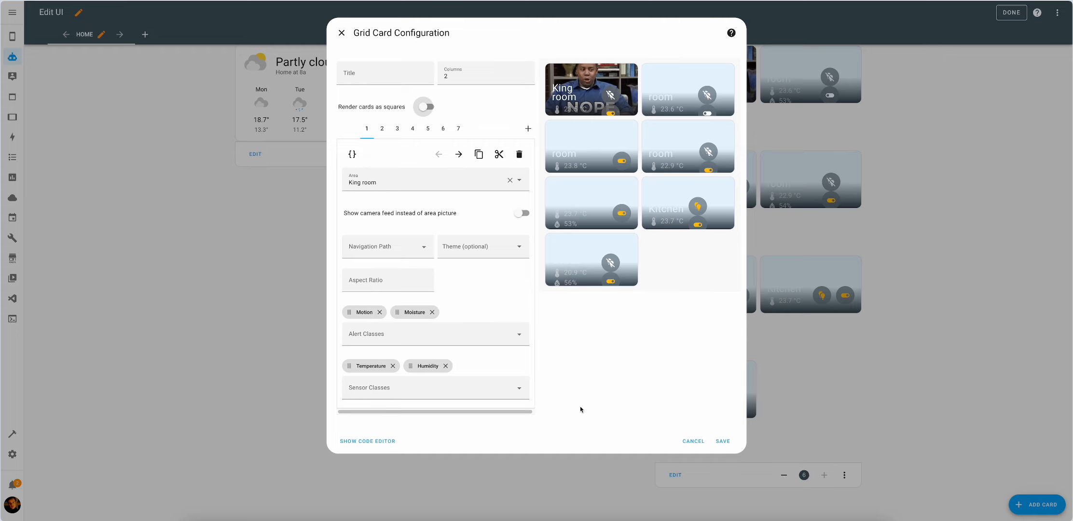
Step: Set the Kitchen area card's navigation path to the kitchen dashboard and save
left_click(386, 246)
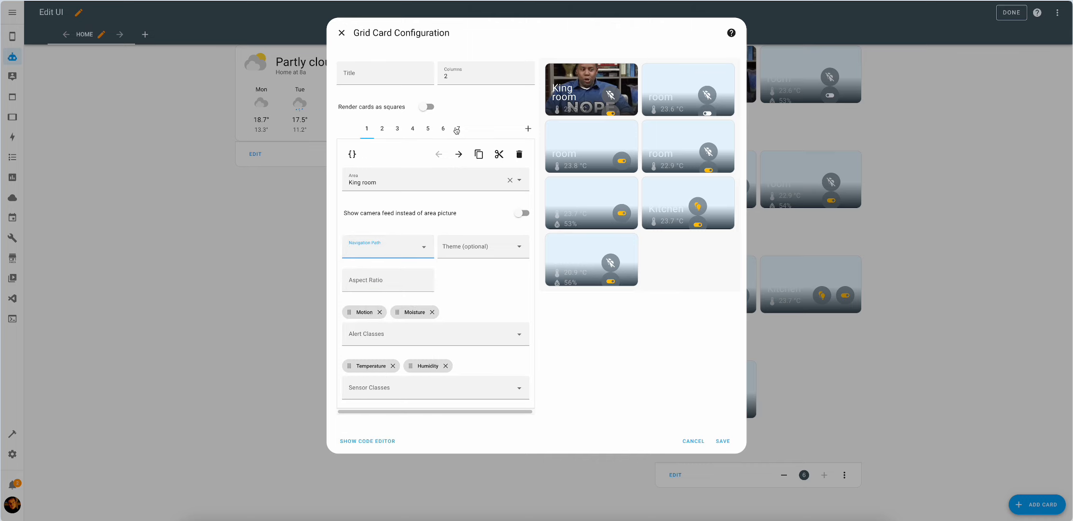
left_click(386, 245)
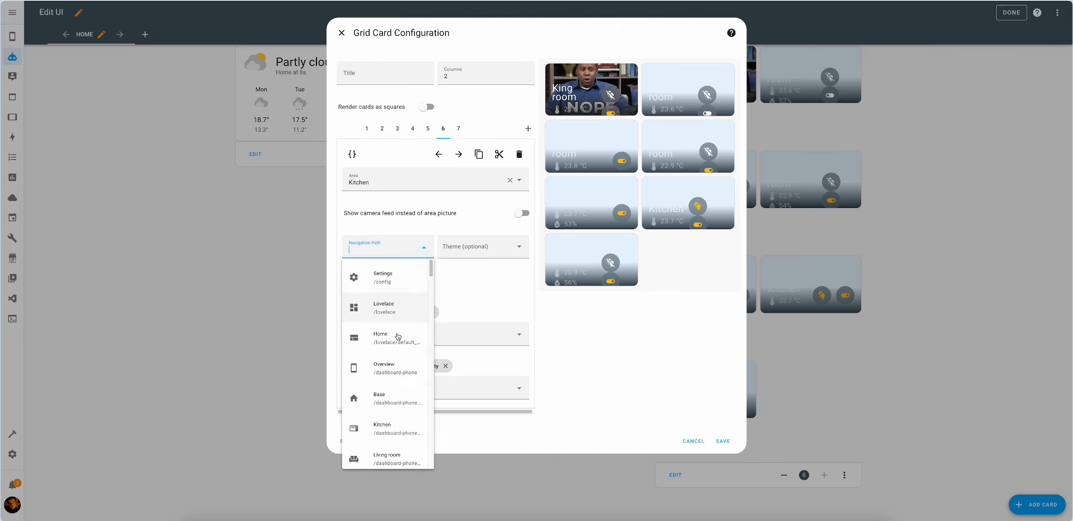
left_click(382, 428)
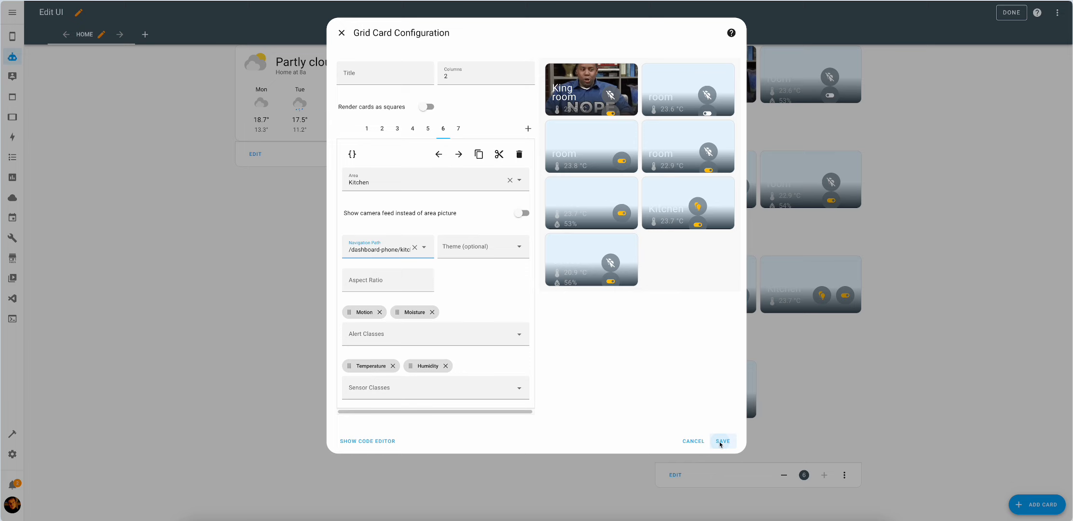
left_click(721, 441)
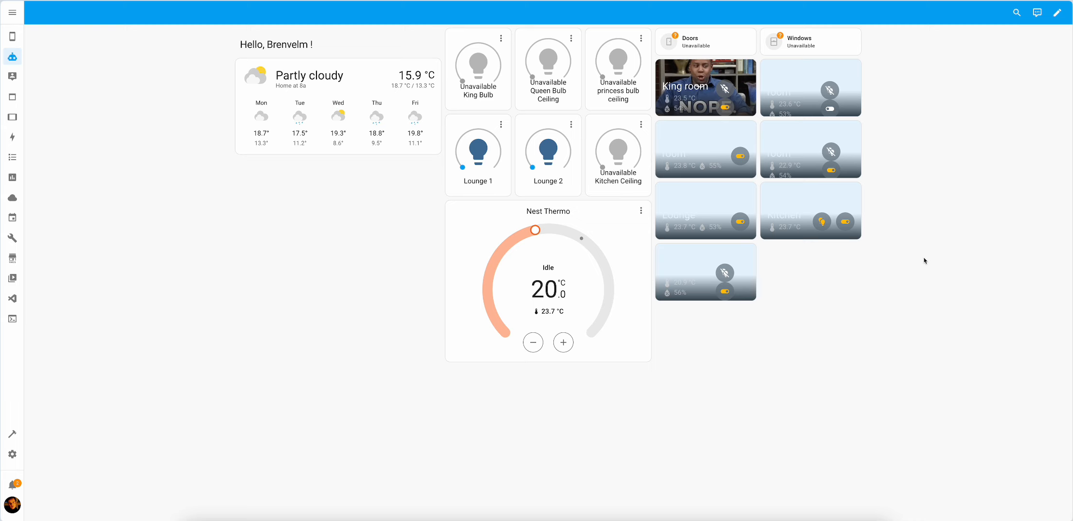
Step: Add a Sensor card for Octopus Previous Accumulated Consumption with a line graph
left_click(1037, 12)
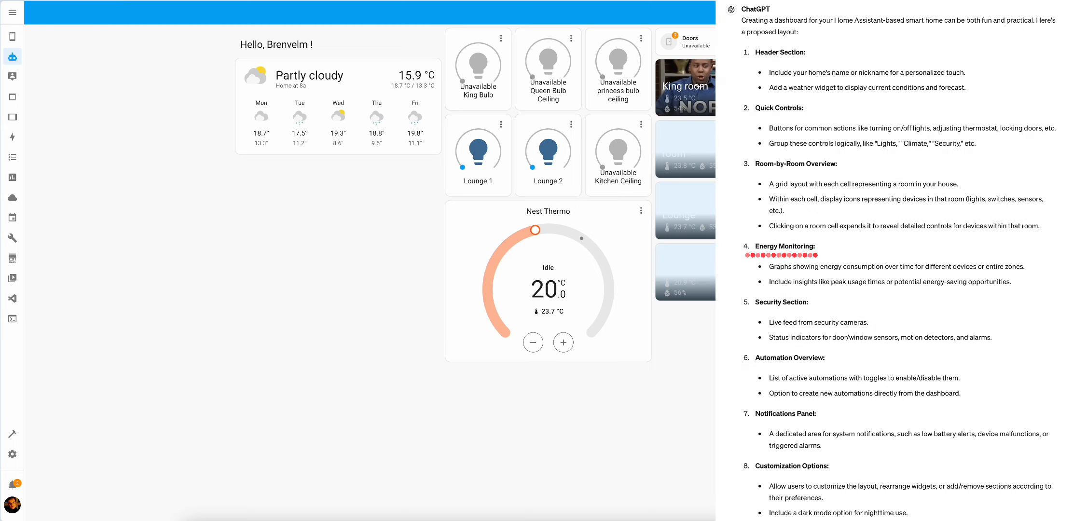
left_click(1036, 504)
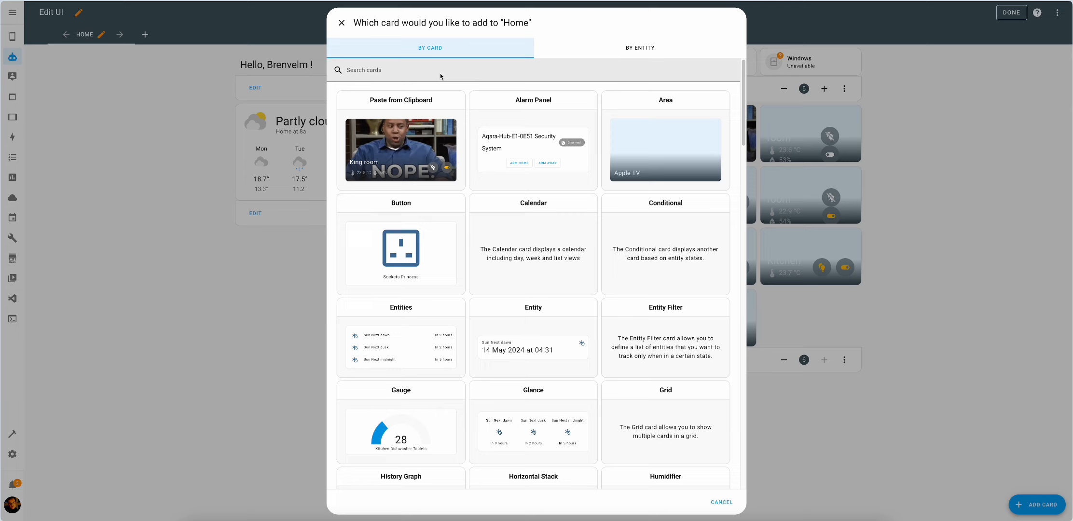
scroll("down", 3)
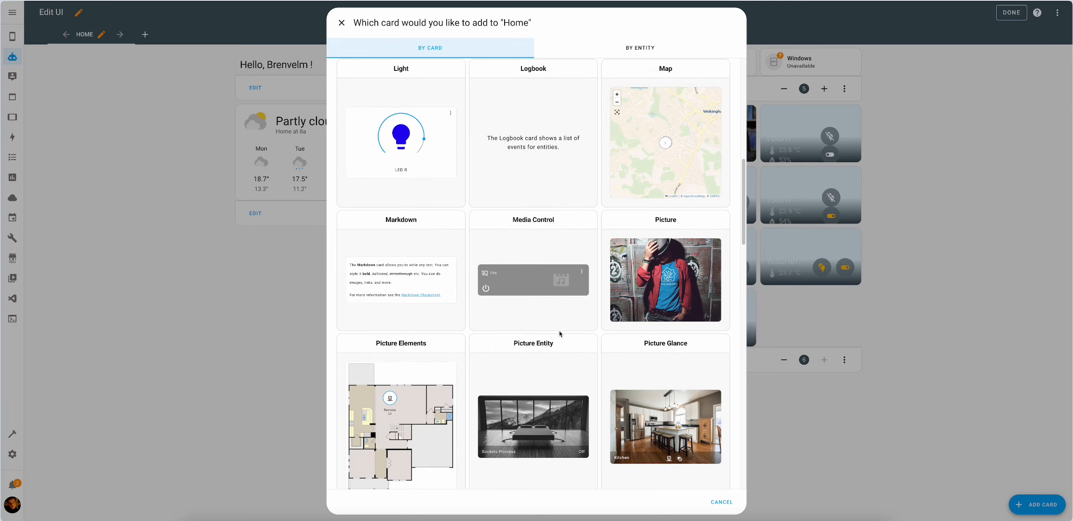
scroll("up", 3)
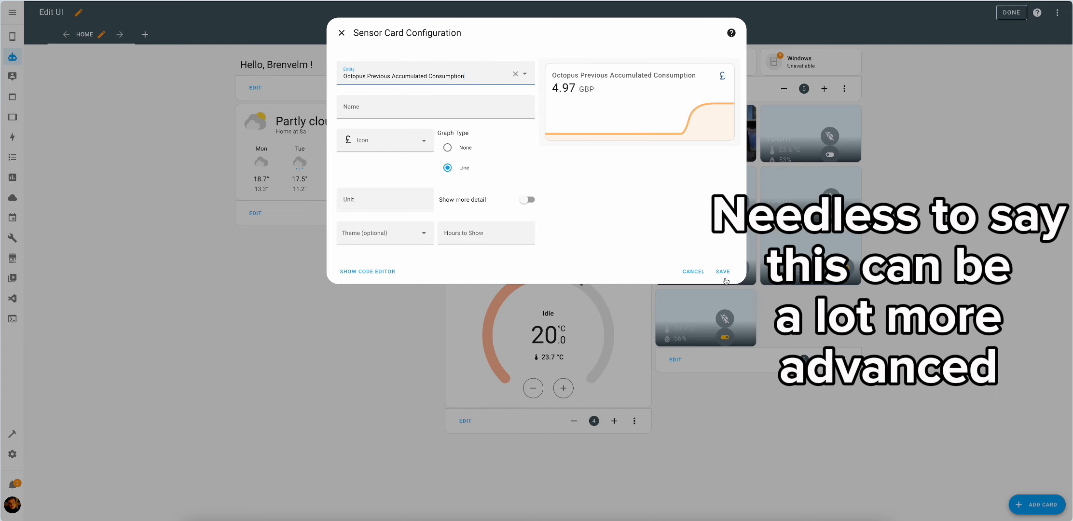
left_click(722, 271)
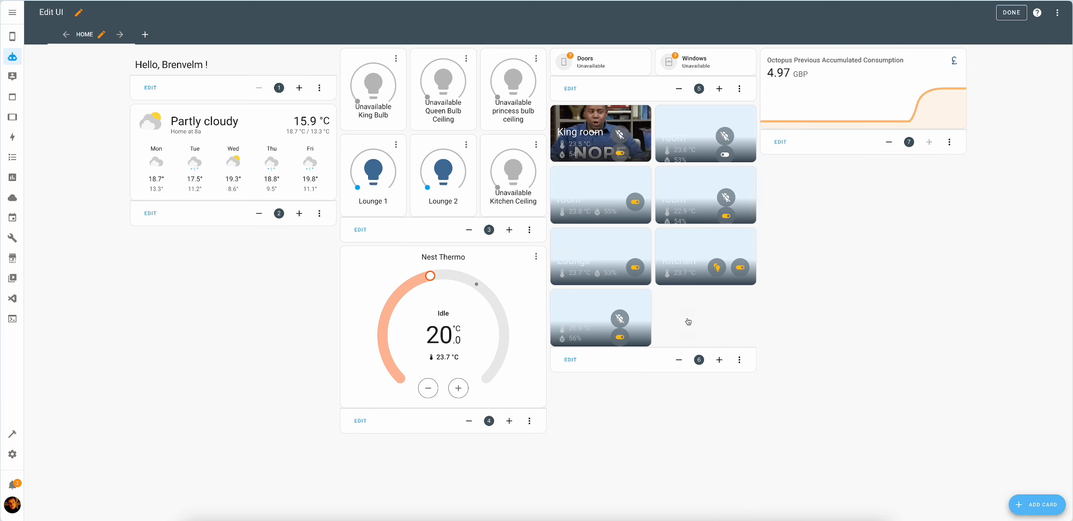
Step: Add an Auto Entities card filtered to the automation domain, then finish editing
left_click(1037, 505)
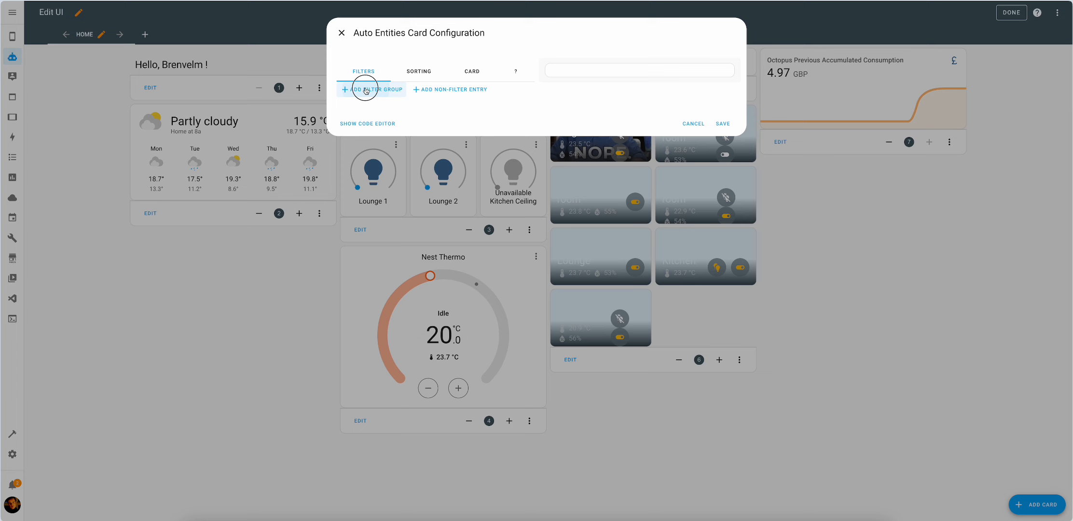
left_click(375, 88)
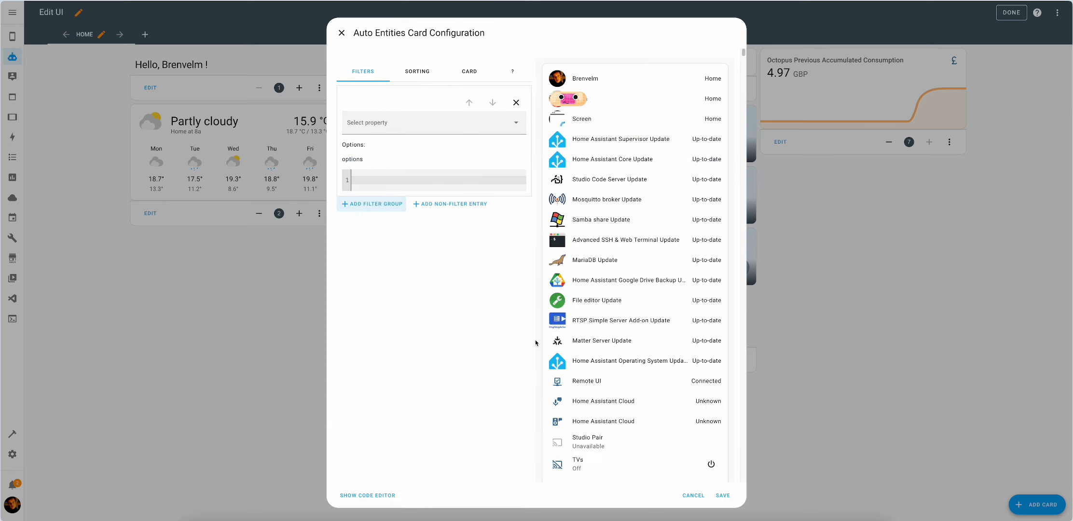
mouse_move(498, 343)
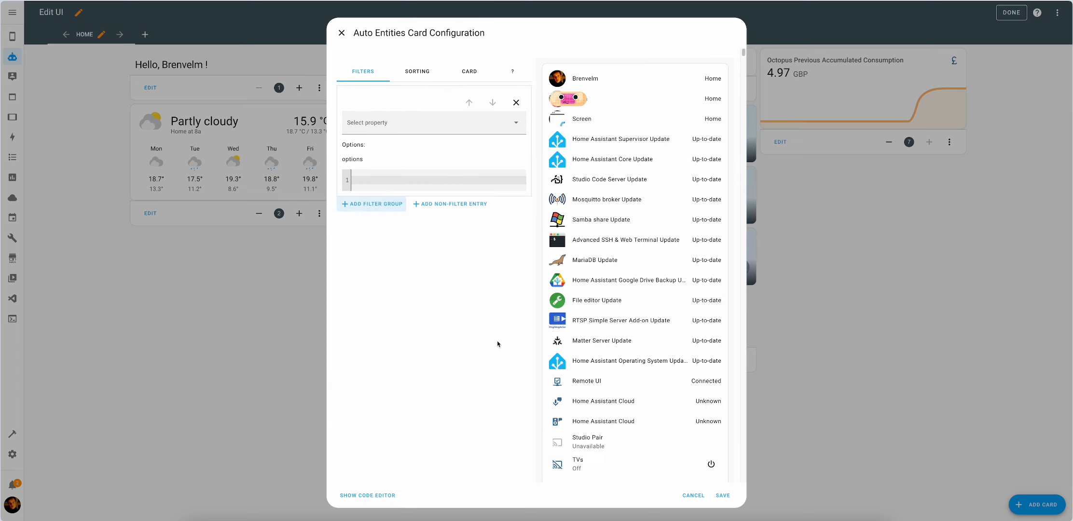
left_click(434, 122)
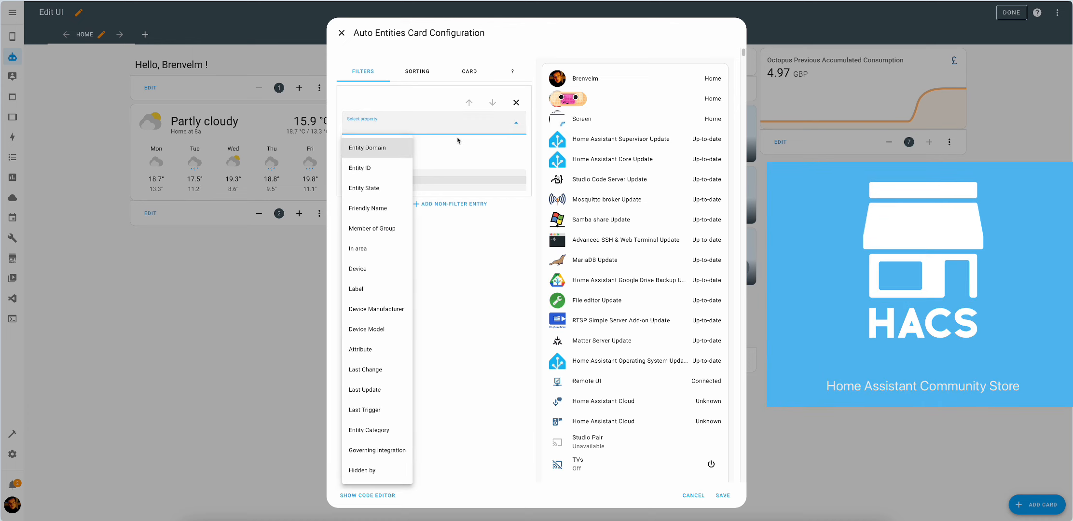
left_click(368, 147)
type("automation")
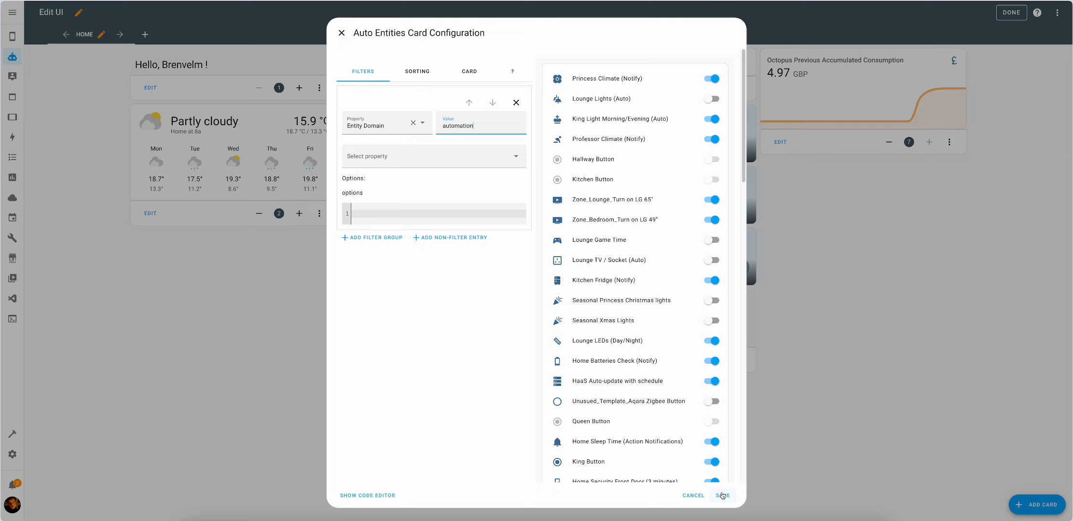
left_click(722, 495)
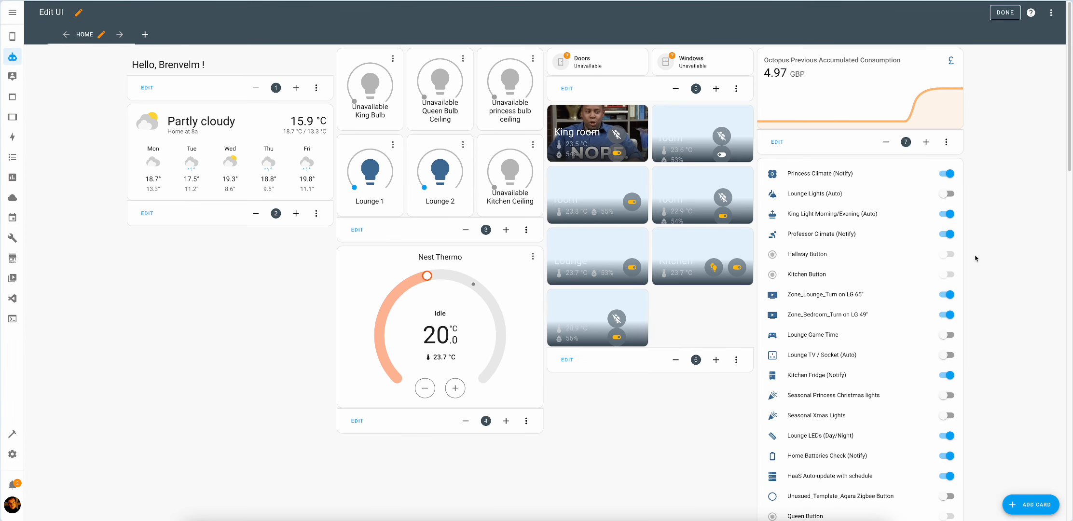
left_click(12, 56)
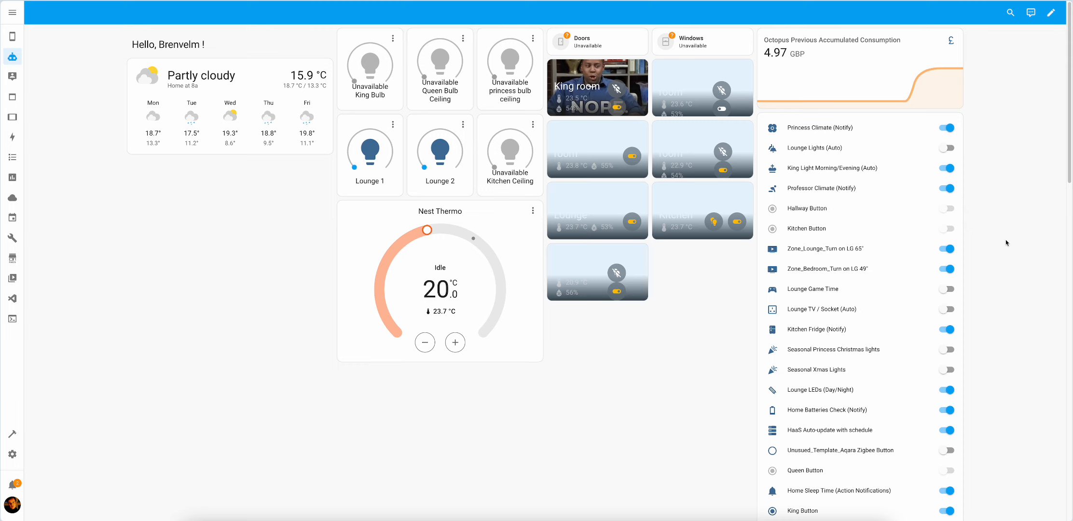
mouse_move(1039, 31)
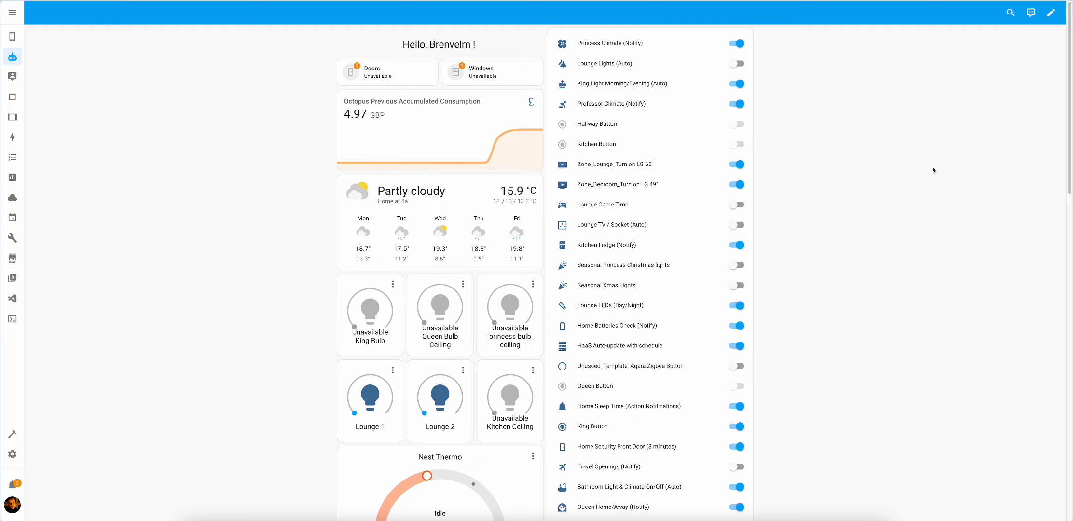
mouse_move(501, 153)
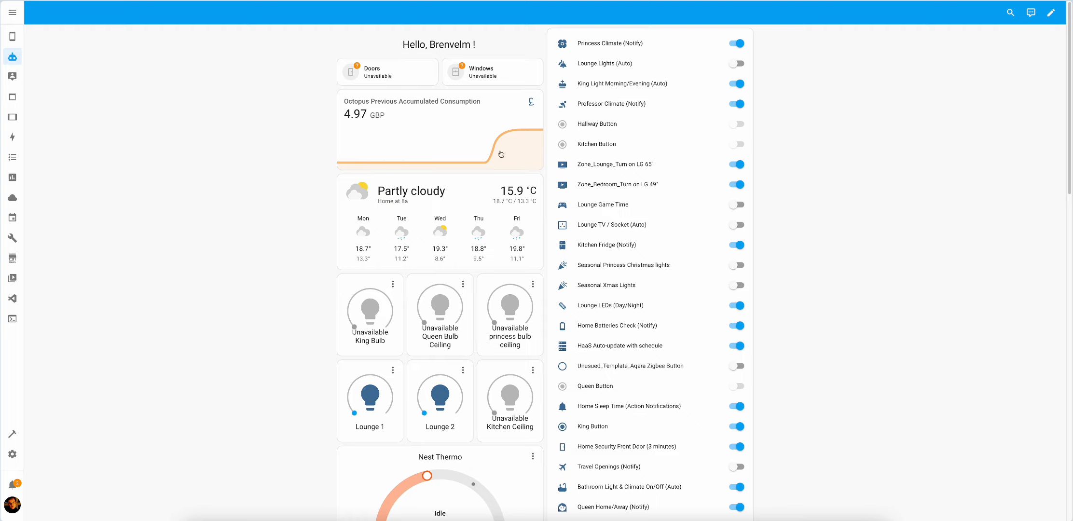
mouse_move(327, 93)
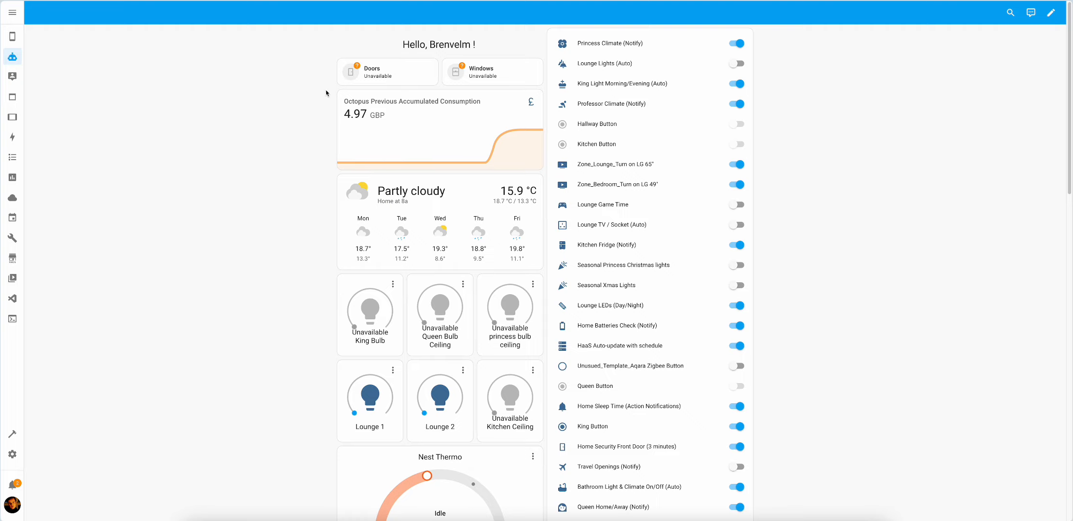
Step: Scroll through the dashboard's cards and enter edit mode via the pencil icon
scroll("down", 3)
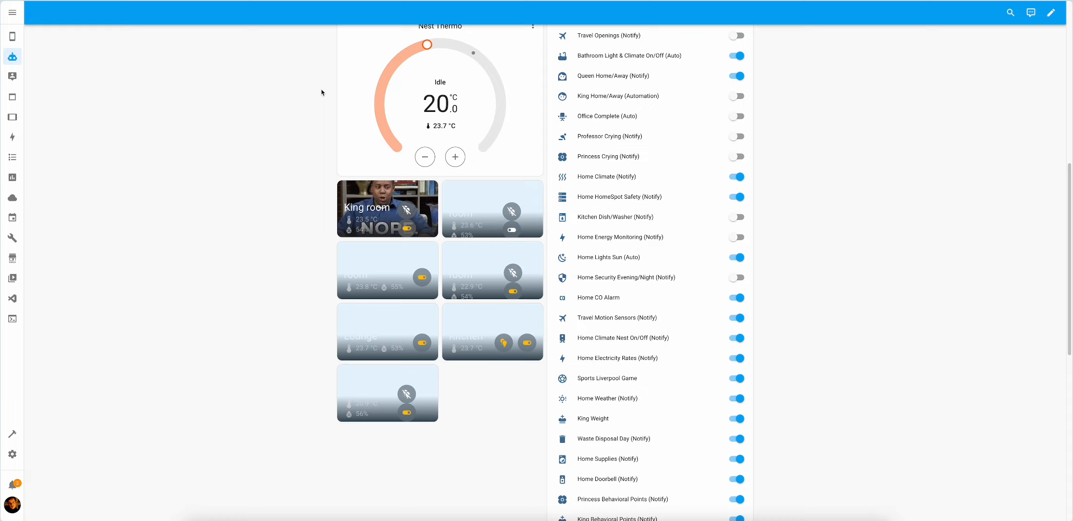
scroll("up", 3)
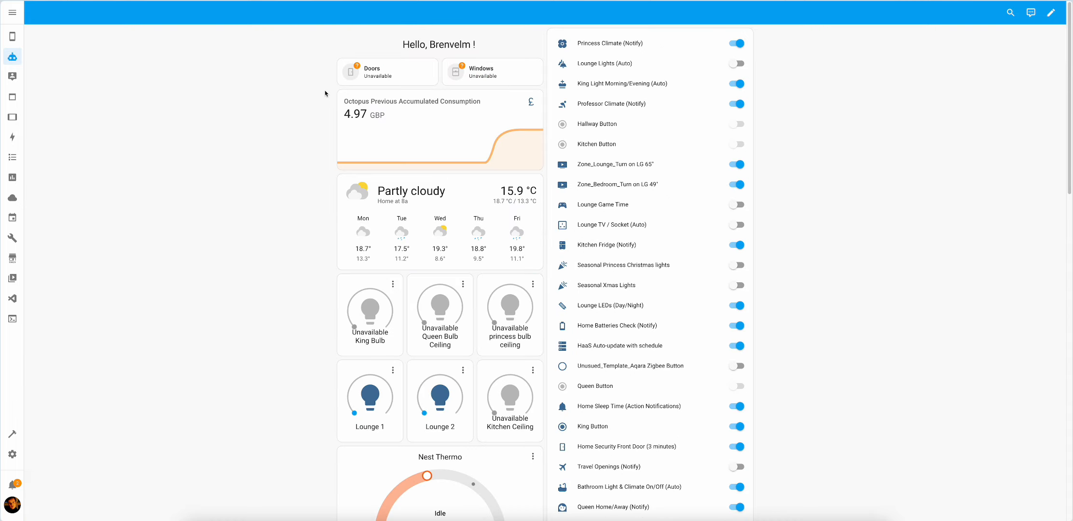
scroll("down", 3)
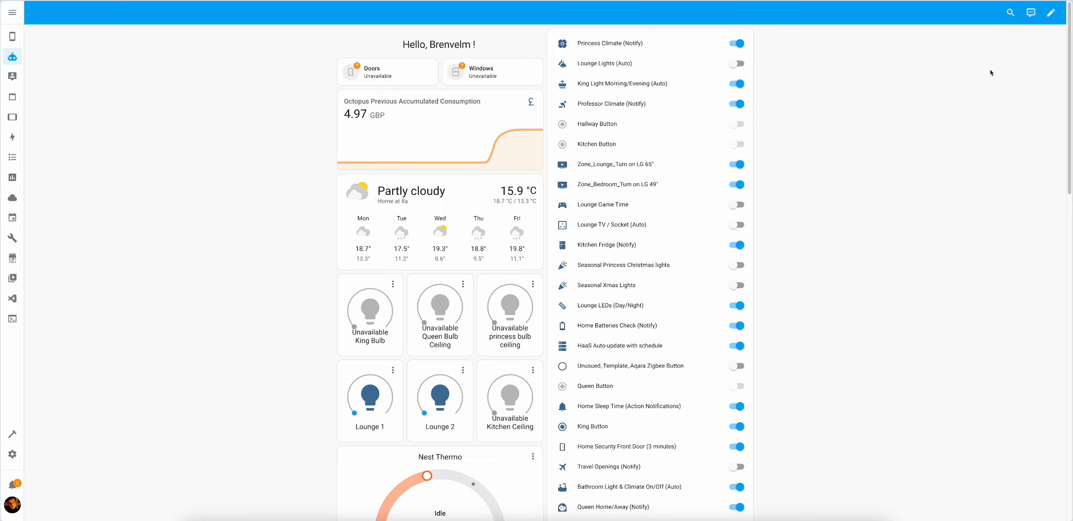
left_click(1052, 12)
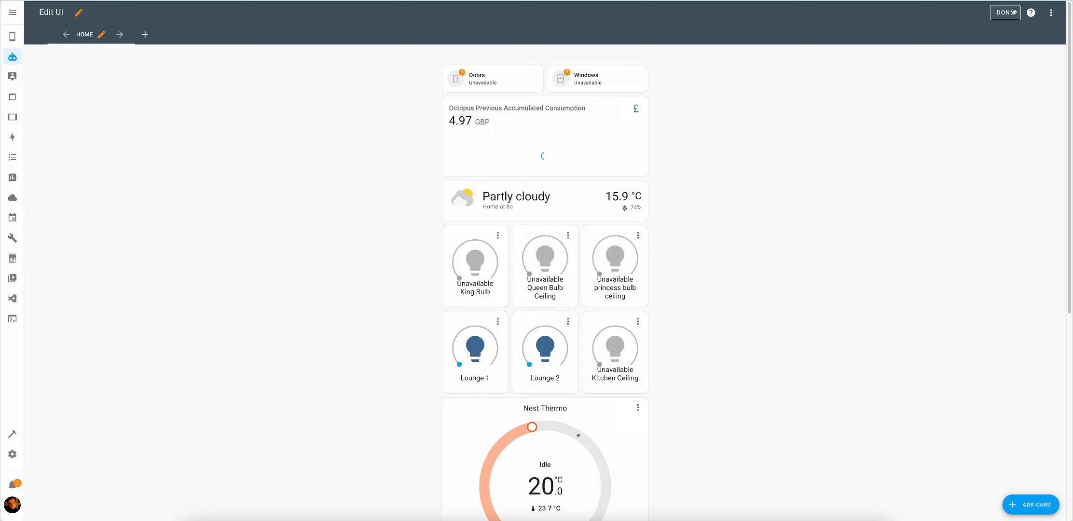
Step: Exit edit mode and scroll the Home view, confirming Doors and Windows read Closed
left_click(1004, 12)
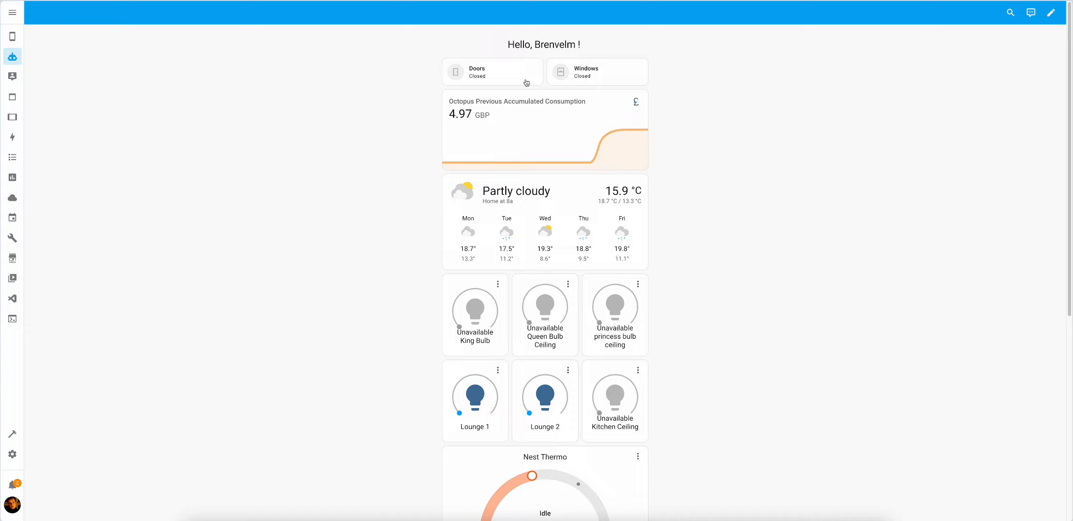
mouse_move(687, 138)
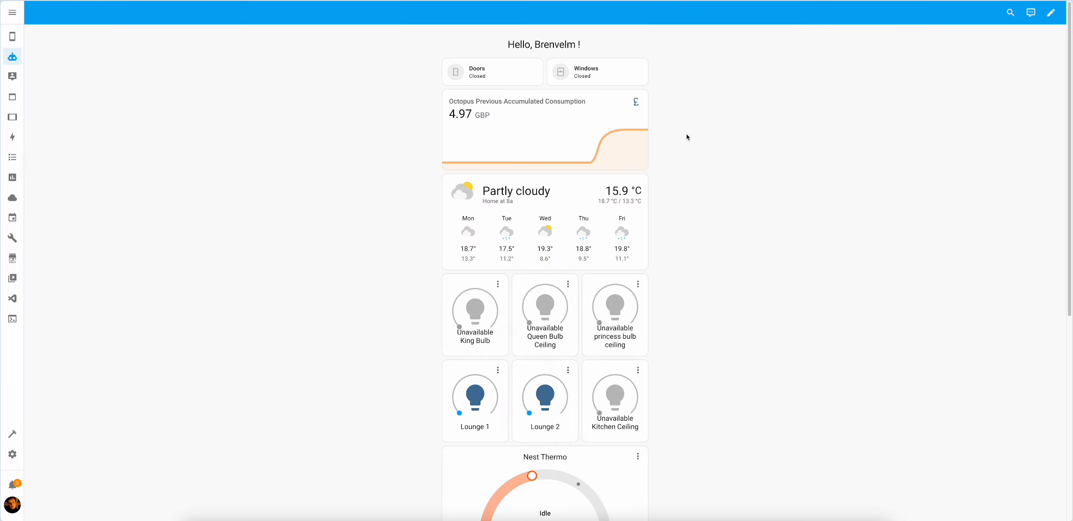
mouse_move(670, 263)
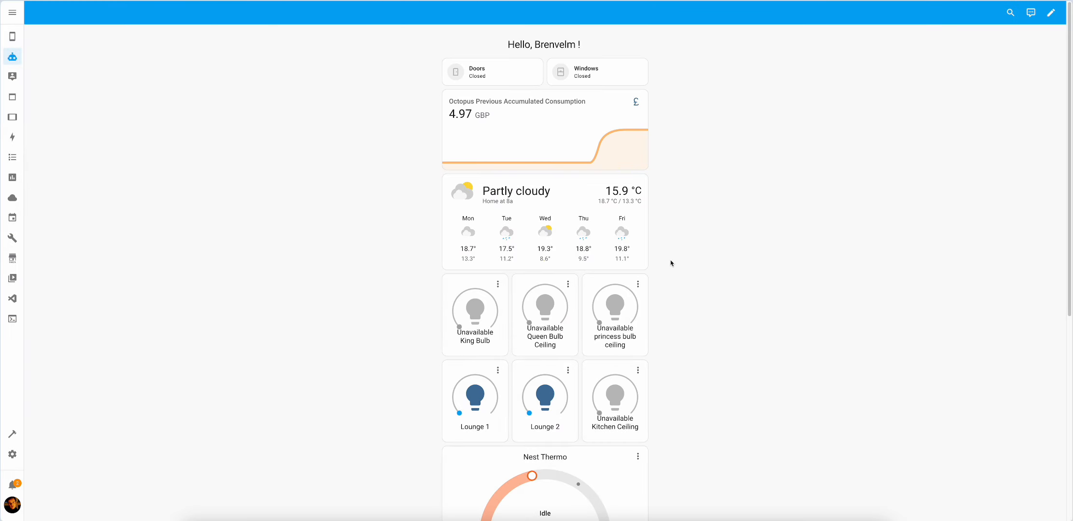
mouse_move(613, 336)
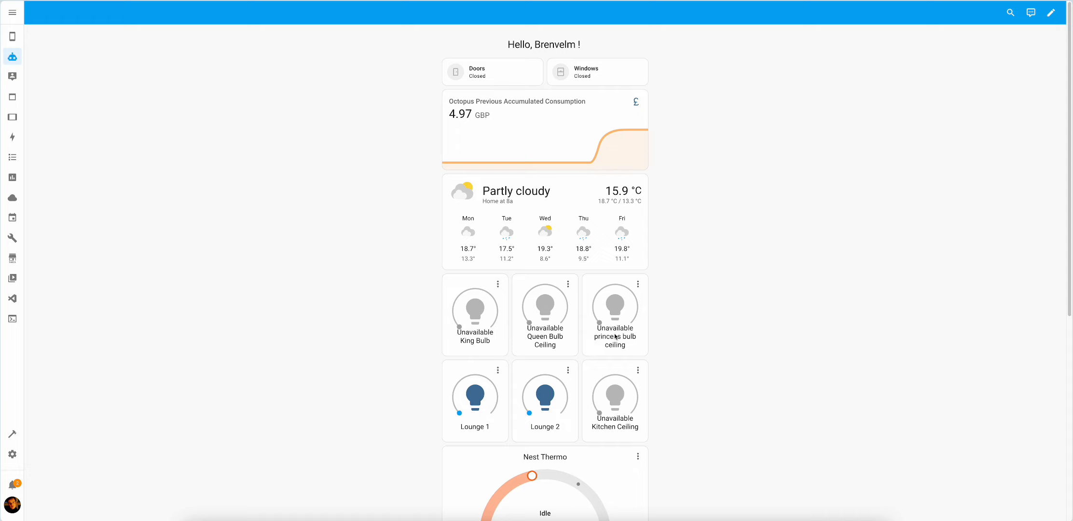
mouse_move(699, 341)
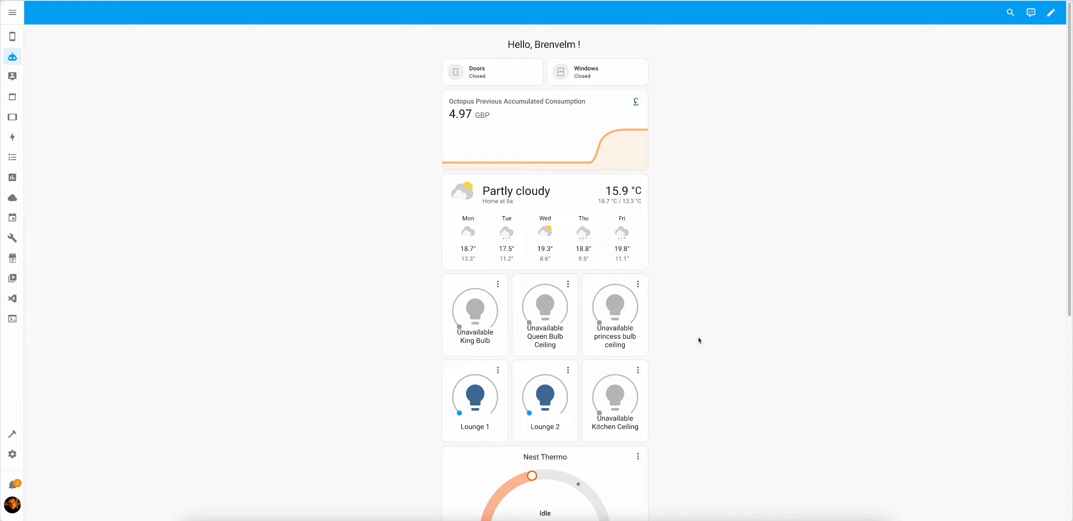
scroll("down", 3)
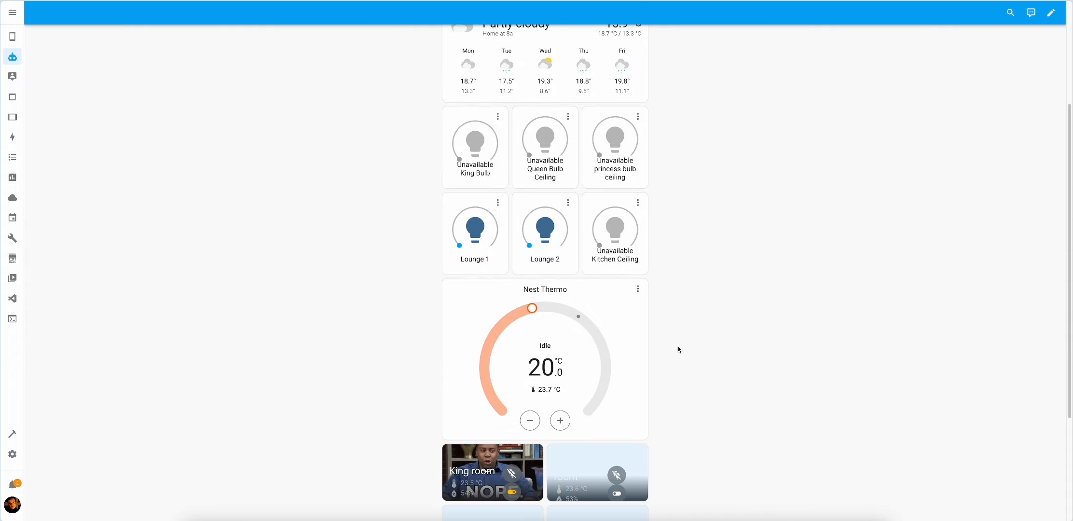
scroll("up", 3)
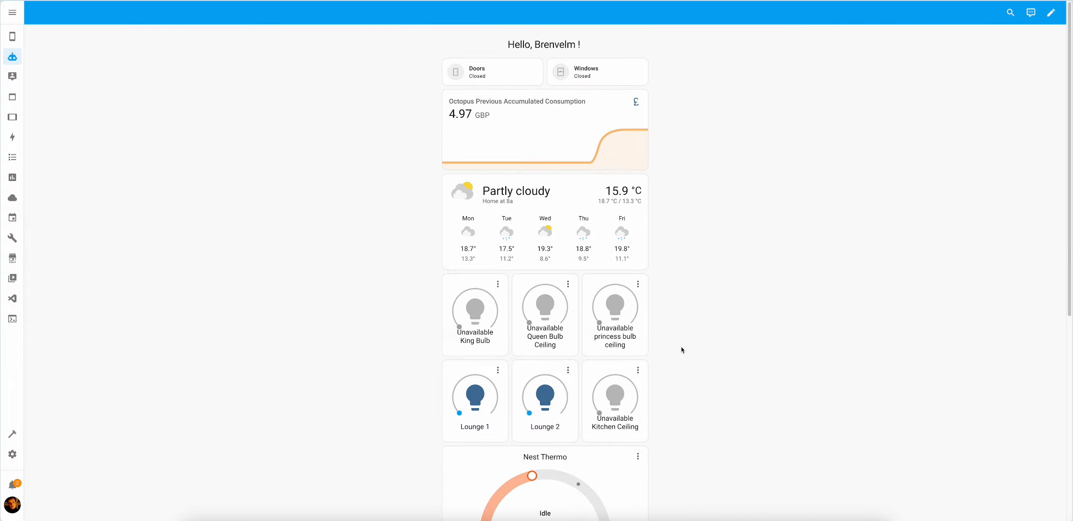
mouse_move(738, 263)
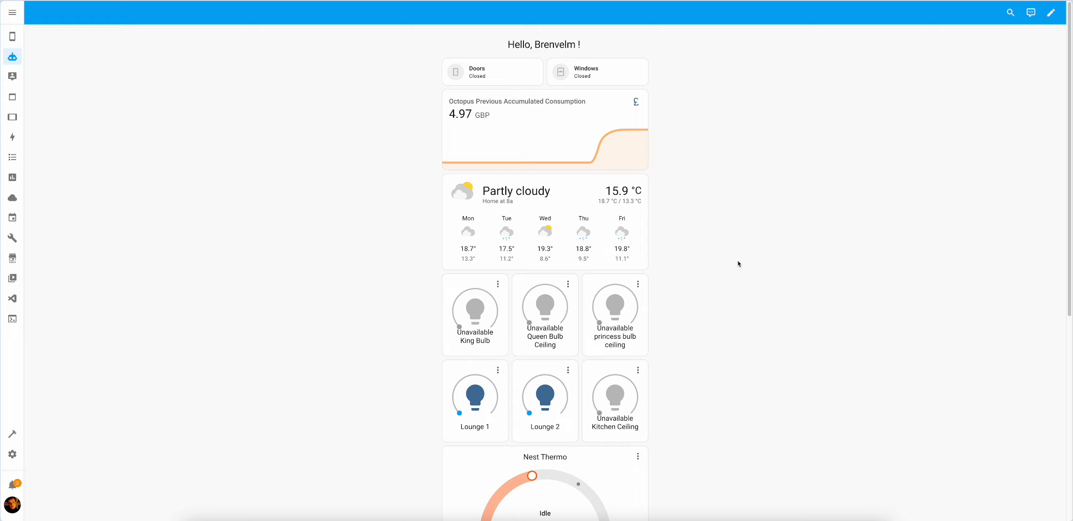